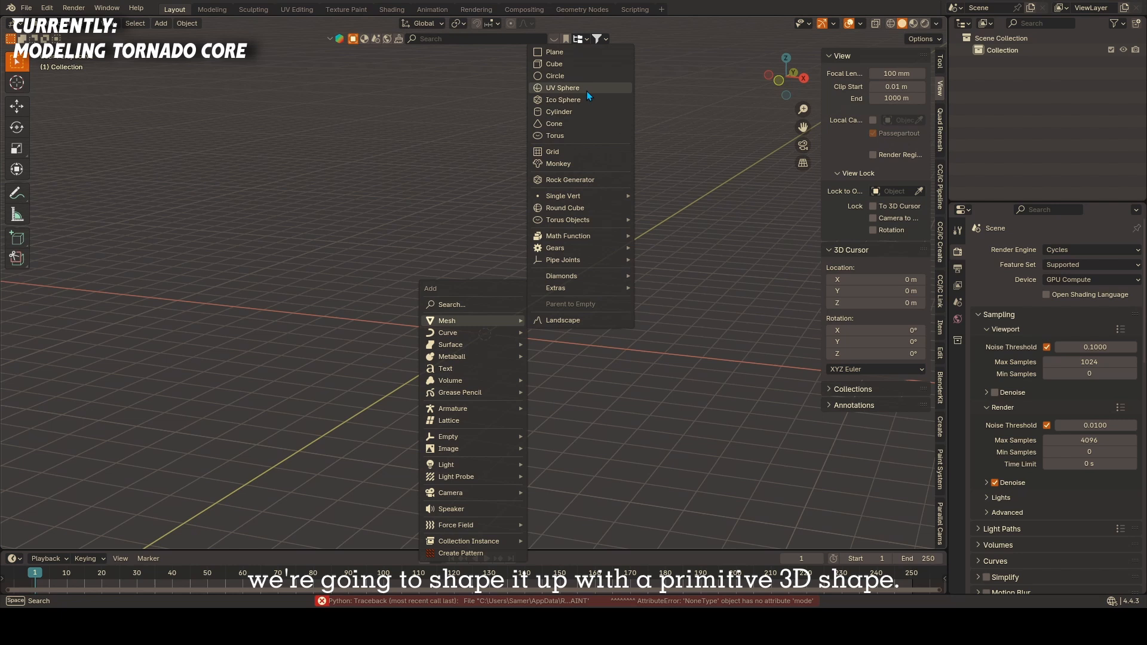
# Step: Add a cylinder and cut extra horizontal edge loops around it for shaping
pyautogui.click(557, 113)
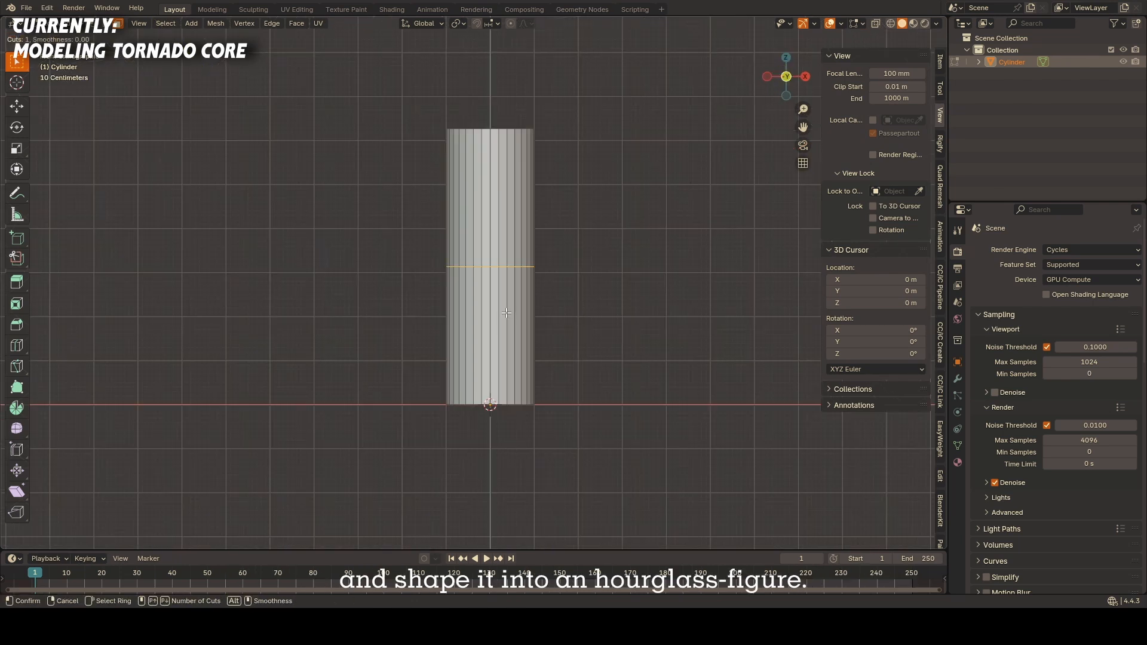
pyautogui.moveTo(489, 269); pyautogui.dragTo(579, 293)
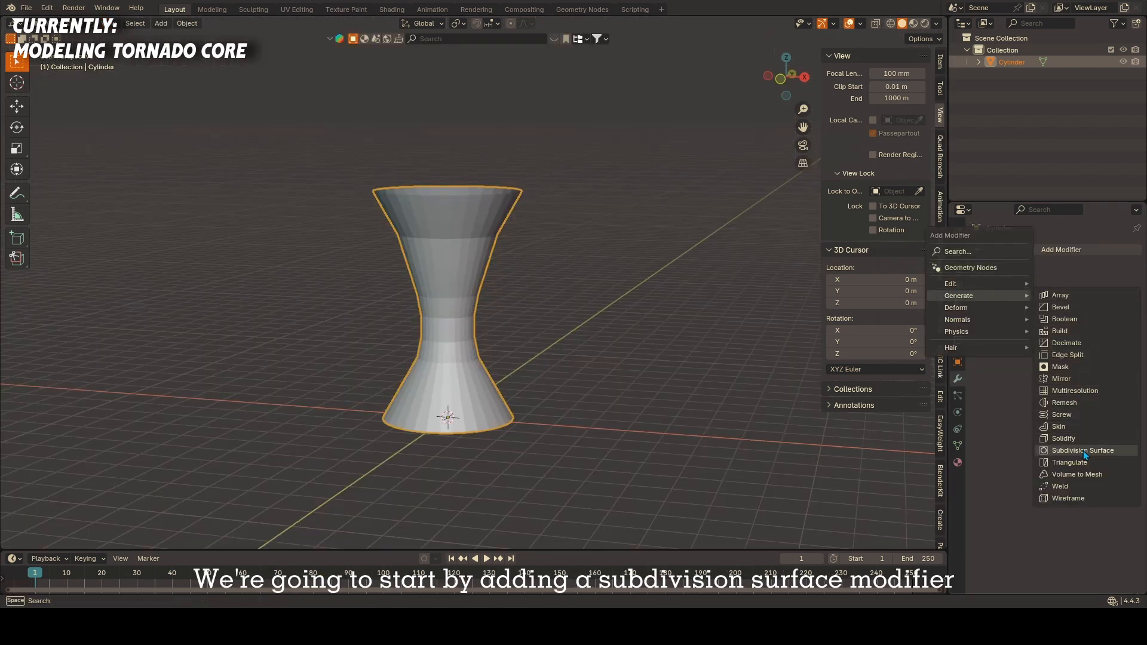
# Step: Add Subdivision Surface smoothing and a Displace modifier to the hourglass
pyautogui.click(1082, 450)
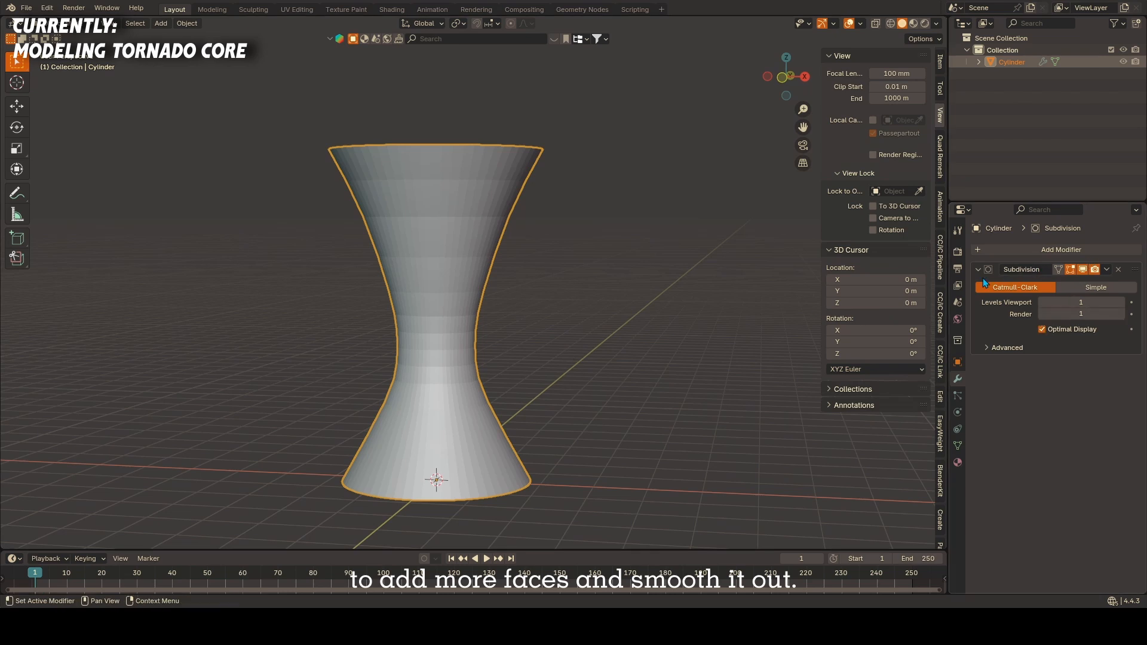
pyautogui.click(1061, 250)
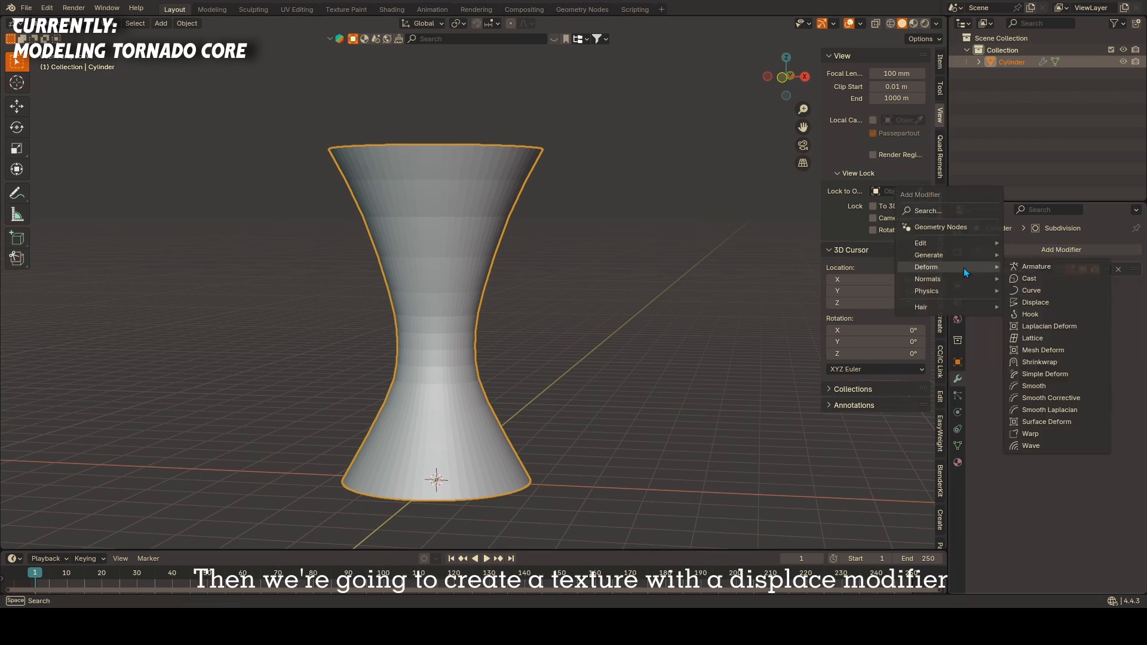
pyautogui.moveTo(1035, 302)
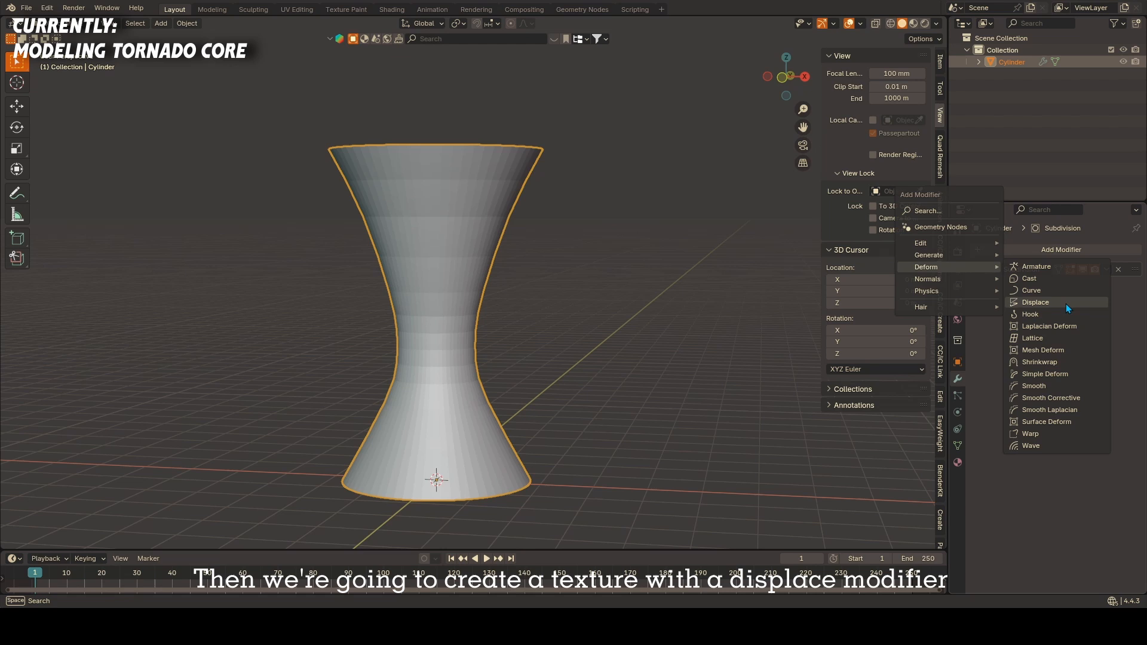
pyautogui.click(1035, 302)
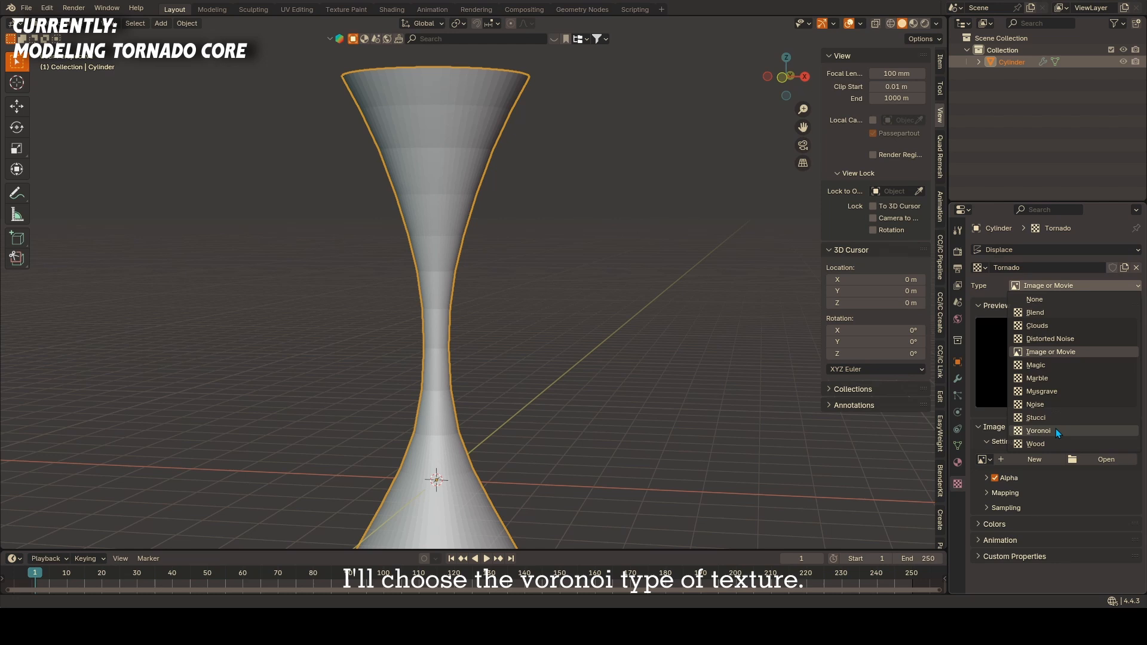
# Step: Make the displacement texture Voronoi, lower its Strength, and collapse both modifier panels
pyautogui.click(1038, 430)
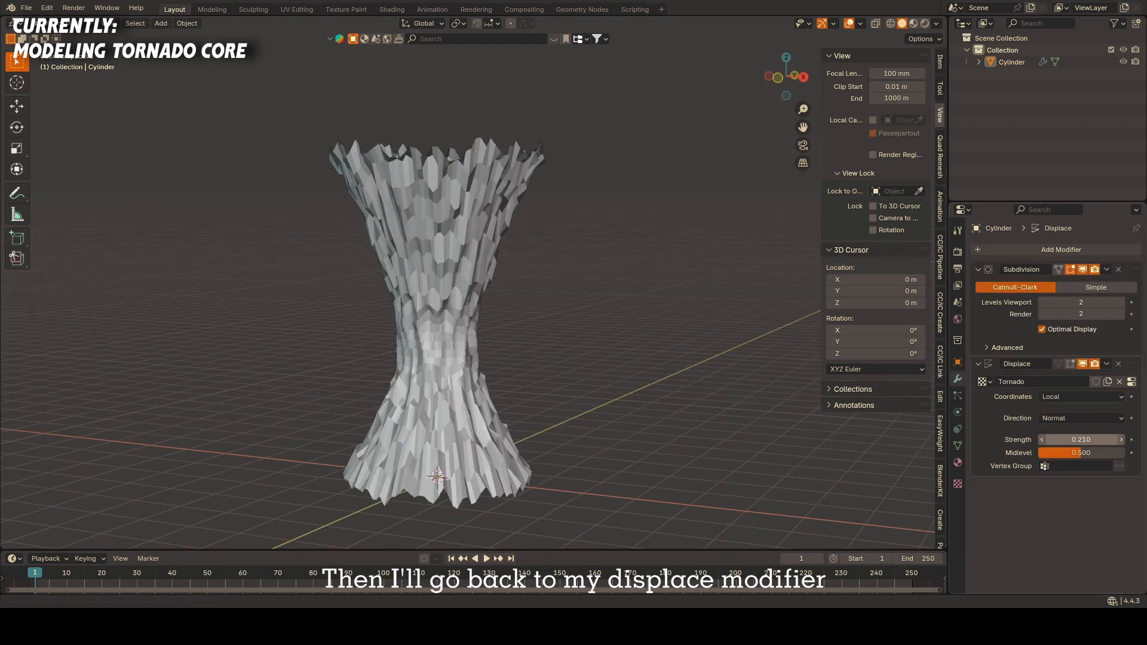
pyautogui.moveTo(1097, 439); pyautogui.dragTo(1054, 440)
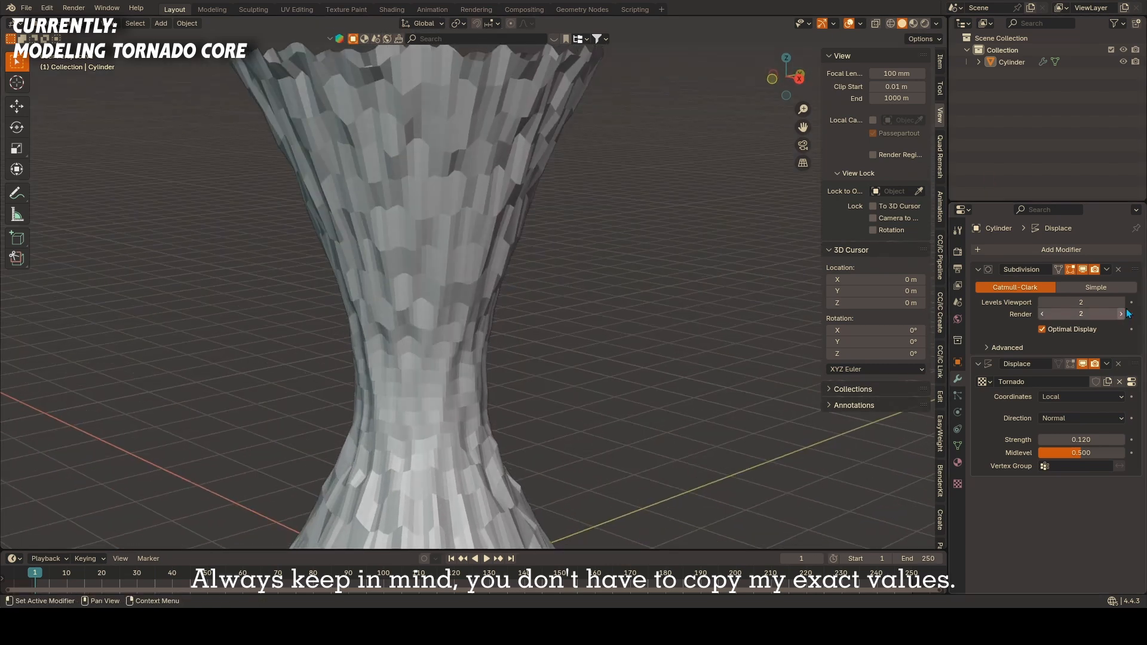
pyautogui.click(979, 270)
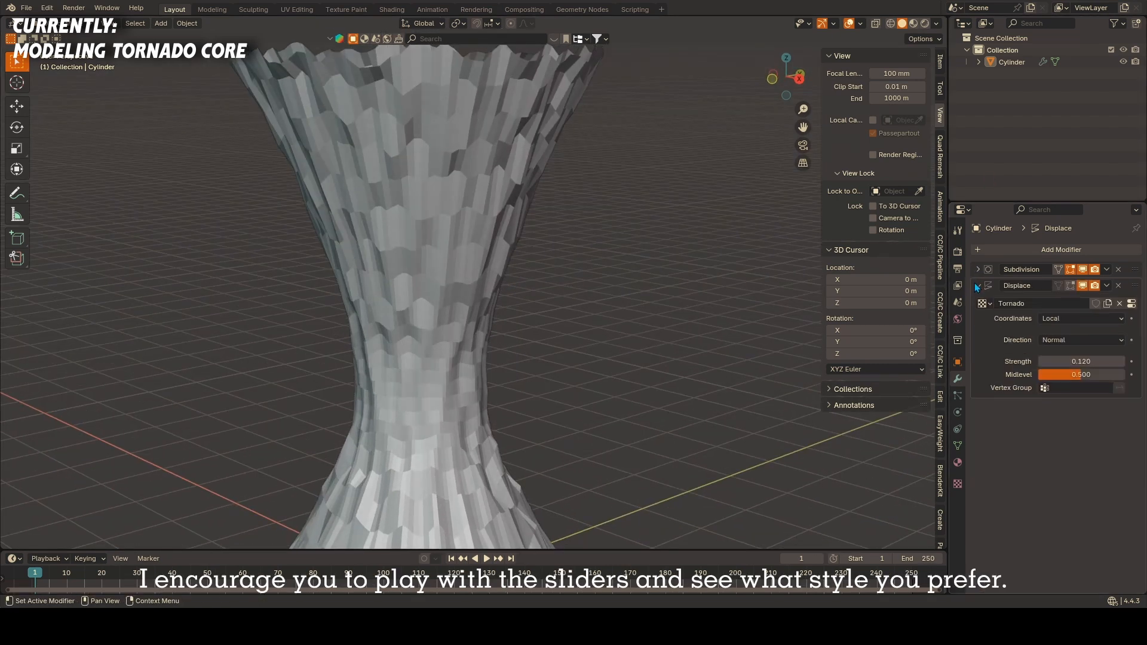
pyautogui.click(1061, 250)
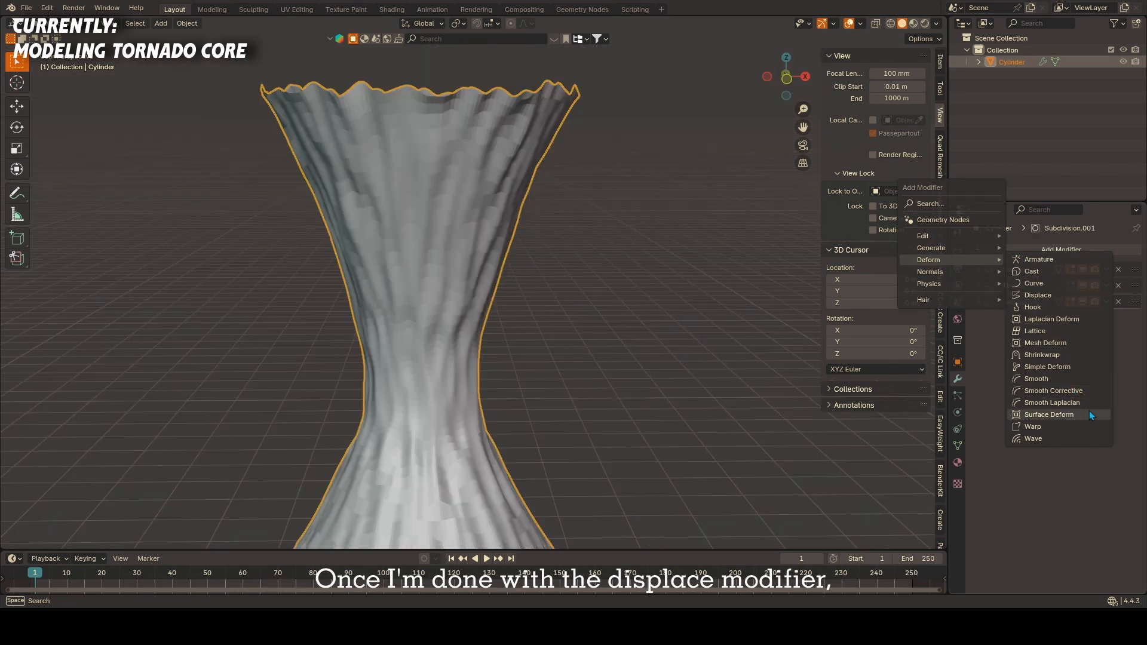
# Step: Add a Simple Deform modifier set to Twist around the Z axis
pyautogui.click(1046, 367)
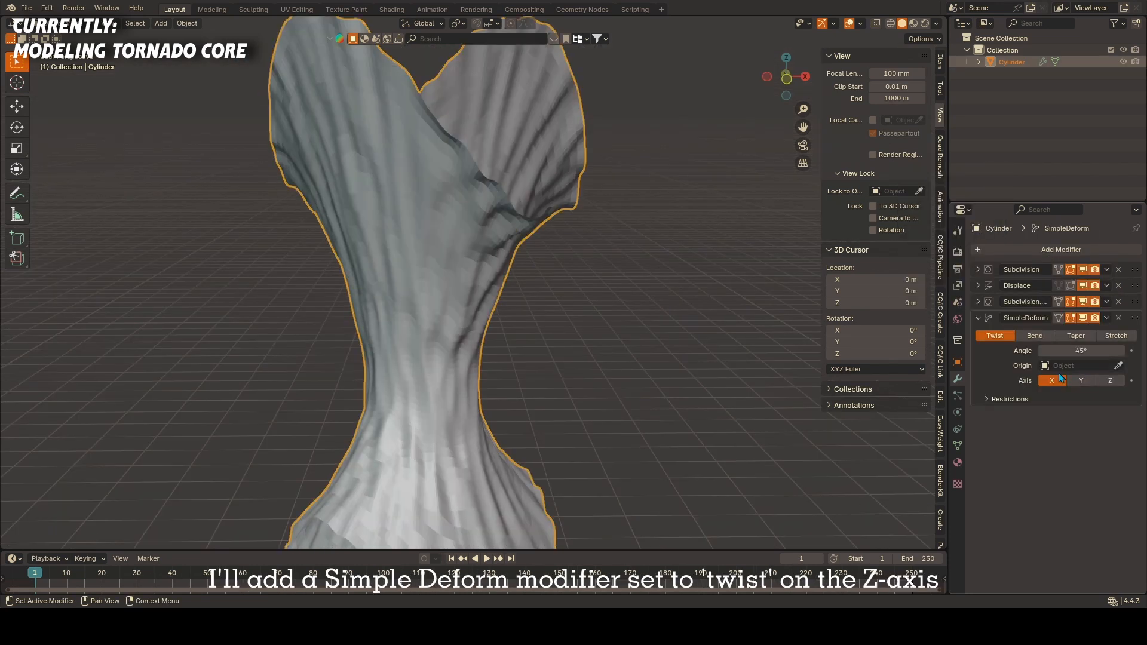
pyautogui.click(1108, 381)
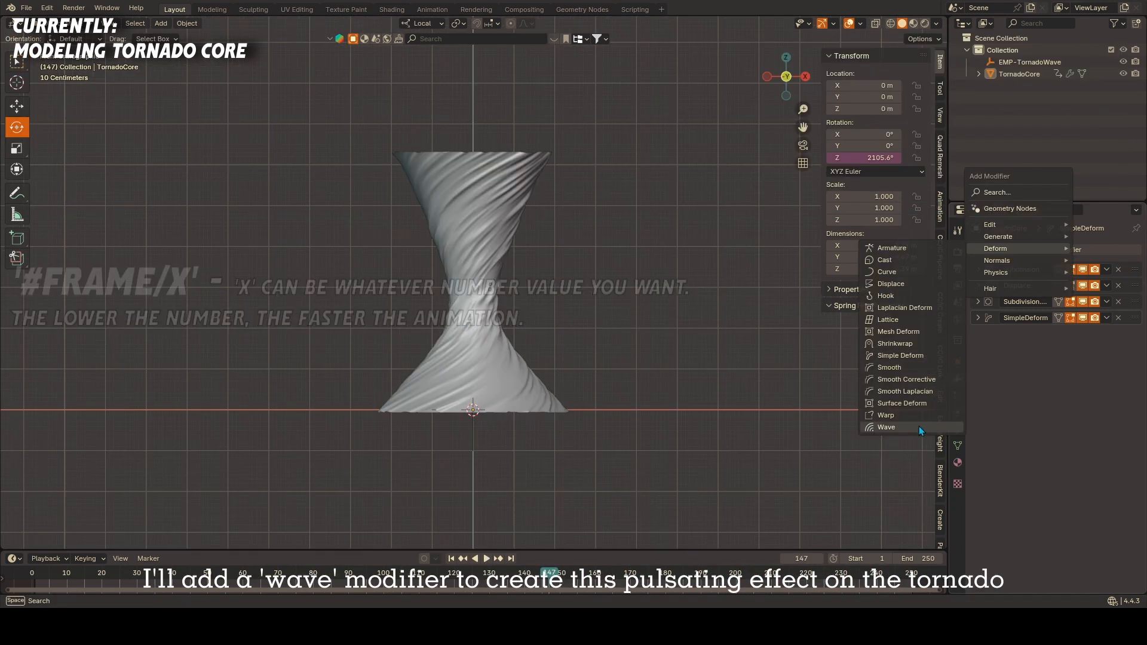
pyautogui.click(887, 427)
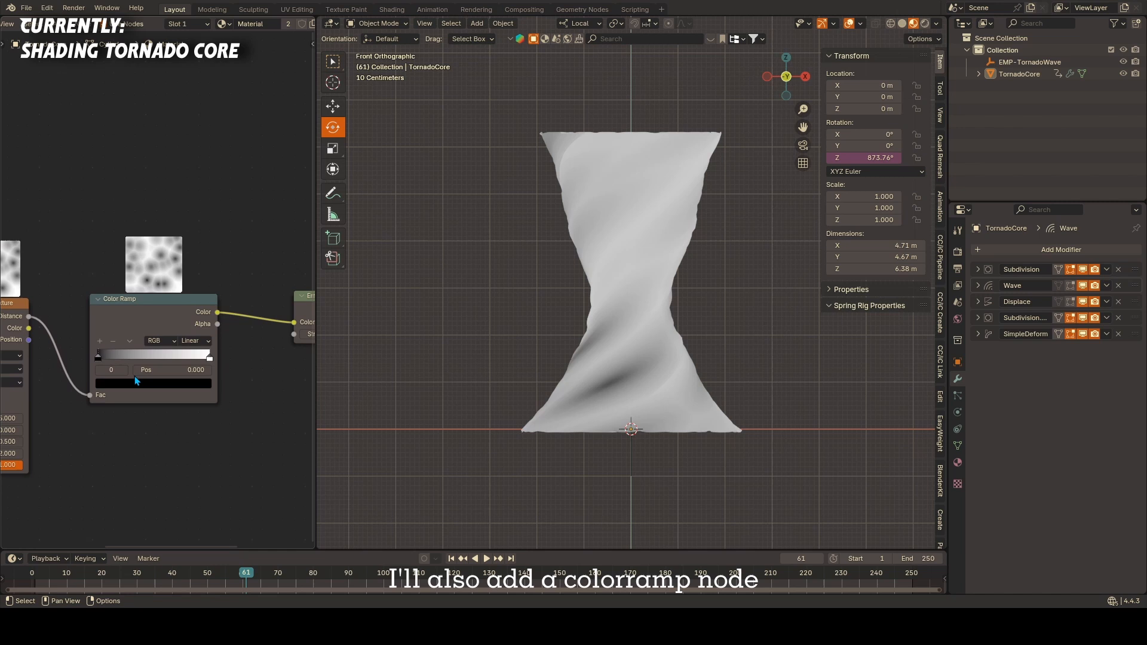
# Step: Shift the dark stop, add an orange stop and set the ramp to Cardinal interpolation
pyautogui.moveTo(97, 354); pyautogui.dragTo(114, 354)
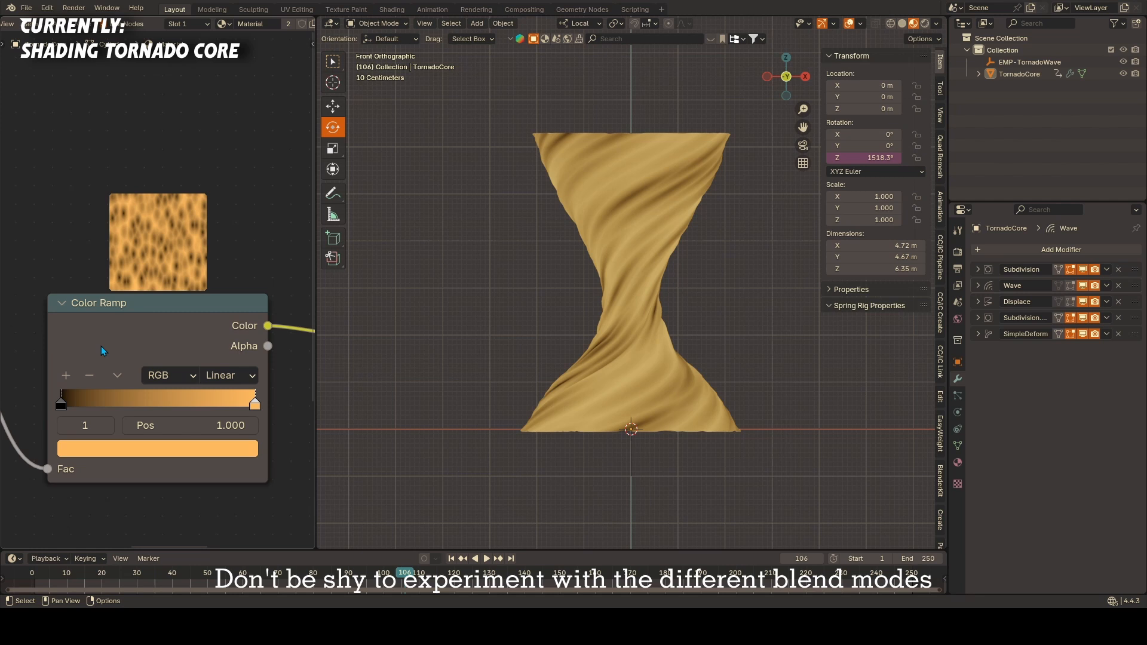
pyautogui.click(158, 448)
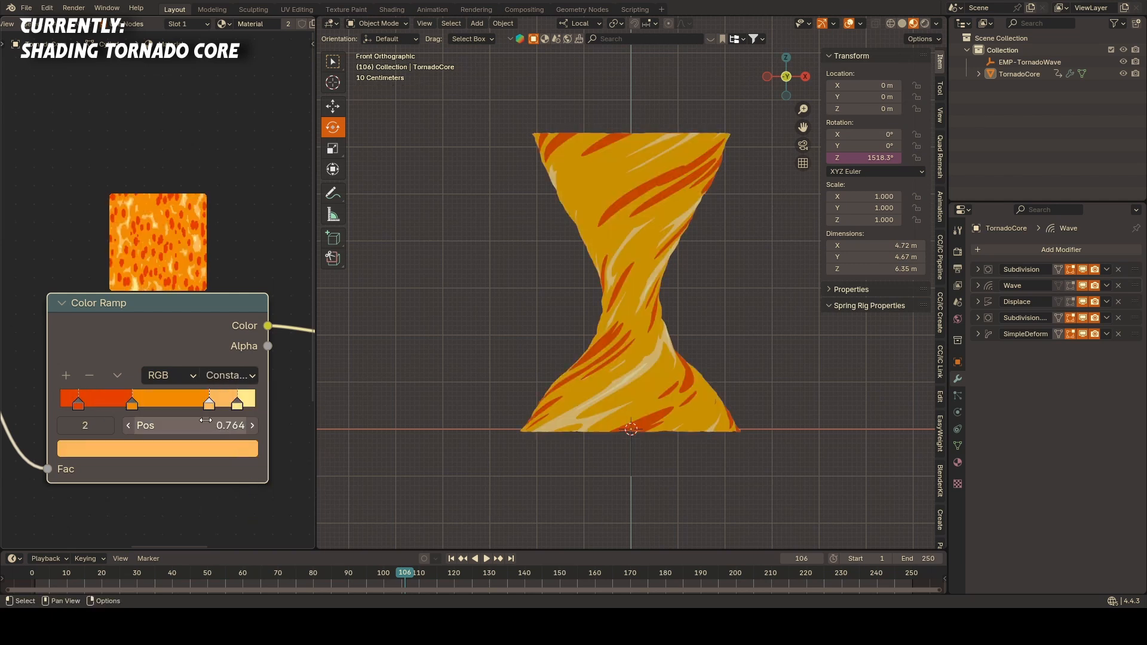
pyautogui.click(133, 401)
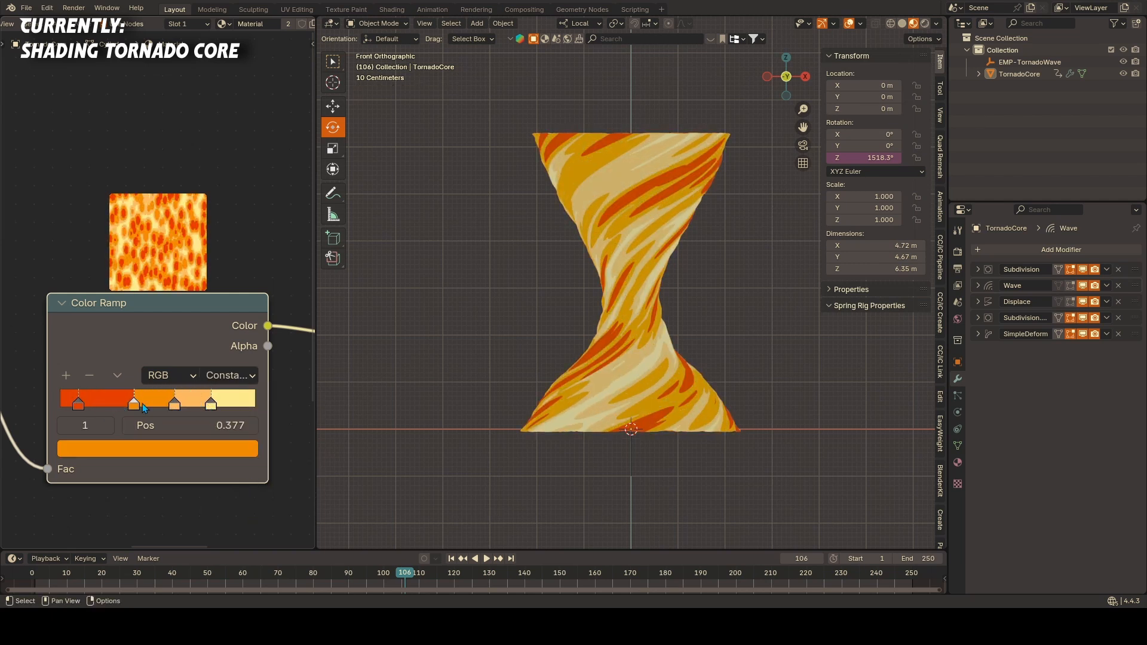
pyautogui.click(230, 375)
pyautogui.write('mi')
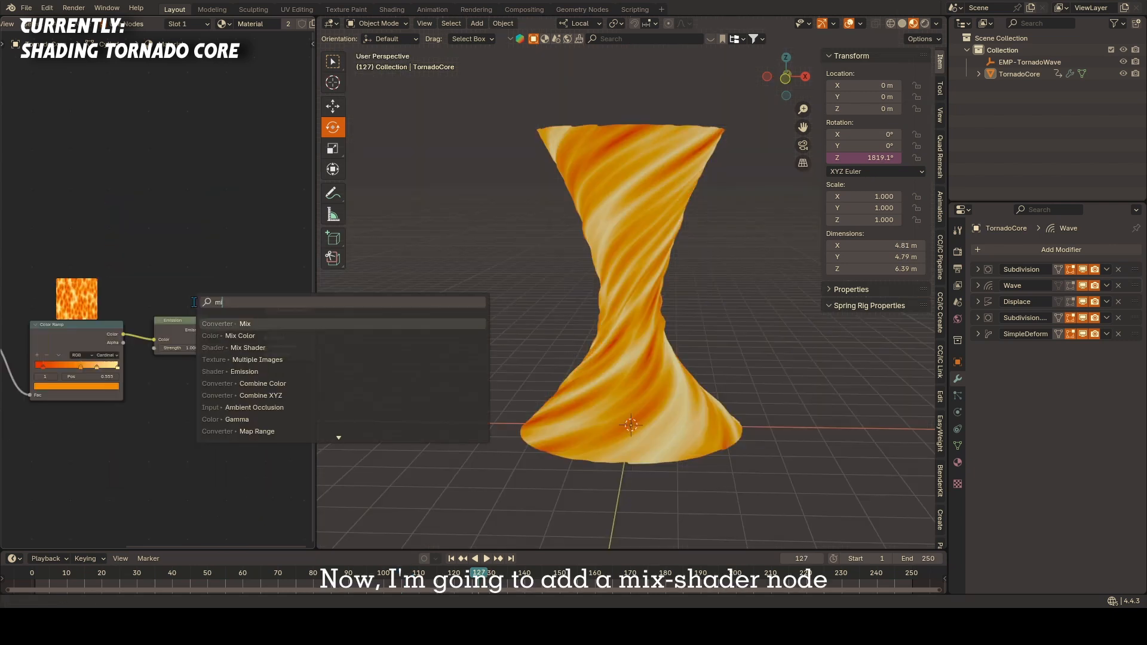
# Step: Add a Mix Shader, adjust the facing ramp's stops and turn its bright end yellow
pyautogui.click(248, 347)
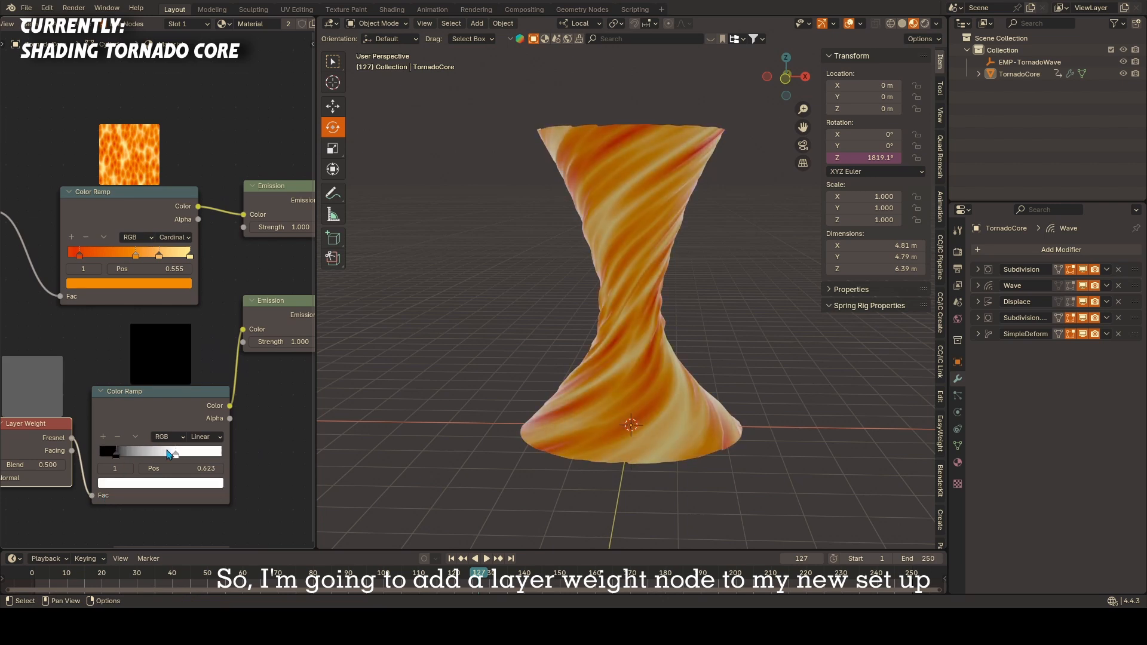
pyautogui.moveTo(172, 451); pyautogui.dragTo(130, 452)
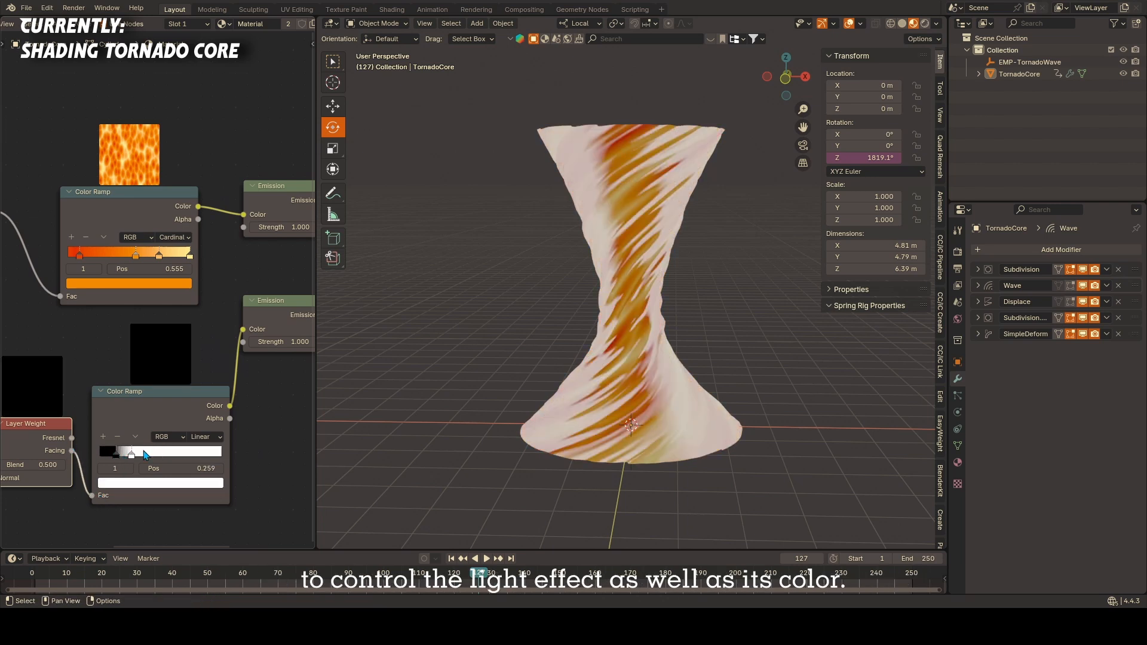
pyautogui.moveTo(130, 453); pyautogui.dragTo(161, 454)
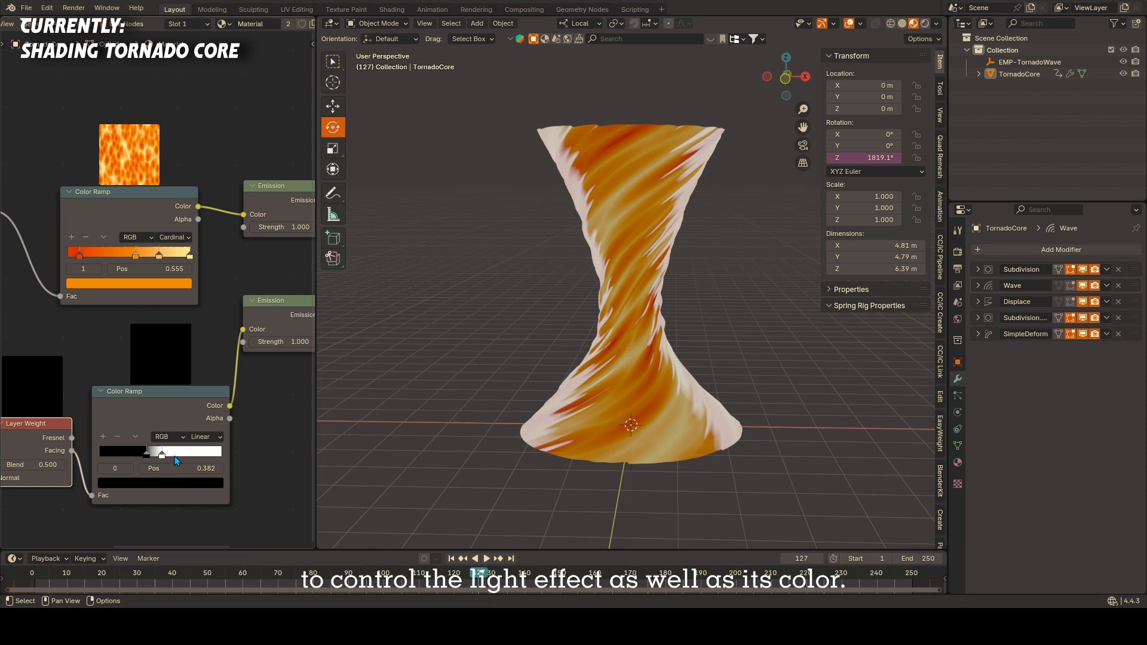
pyautogui.click(160, 483)
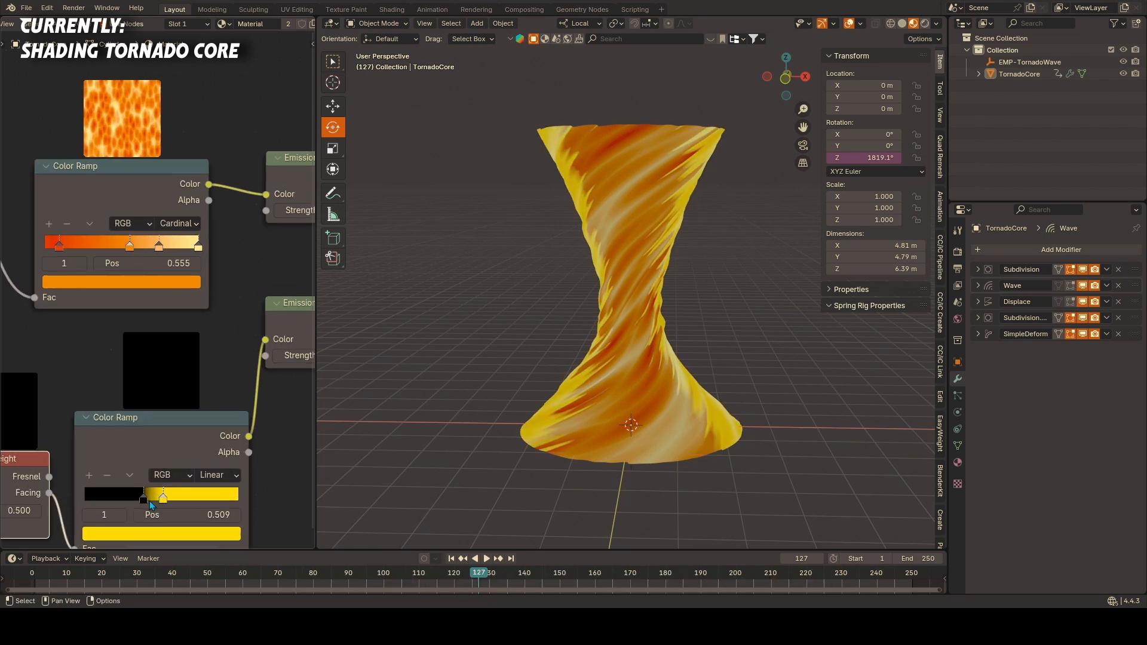
pyautogui.click(528, 10)
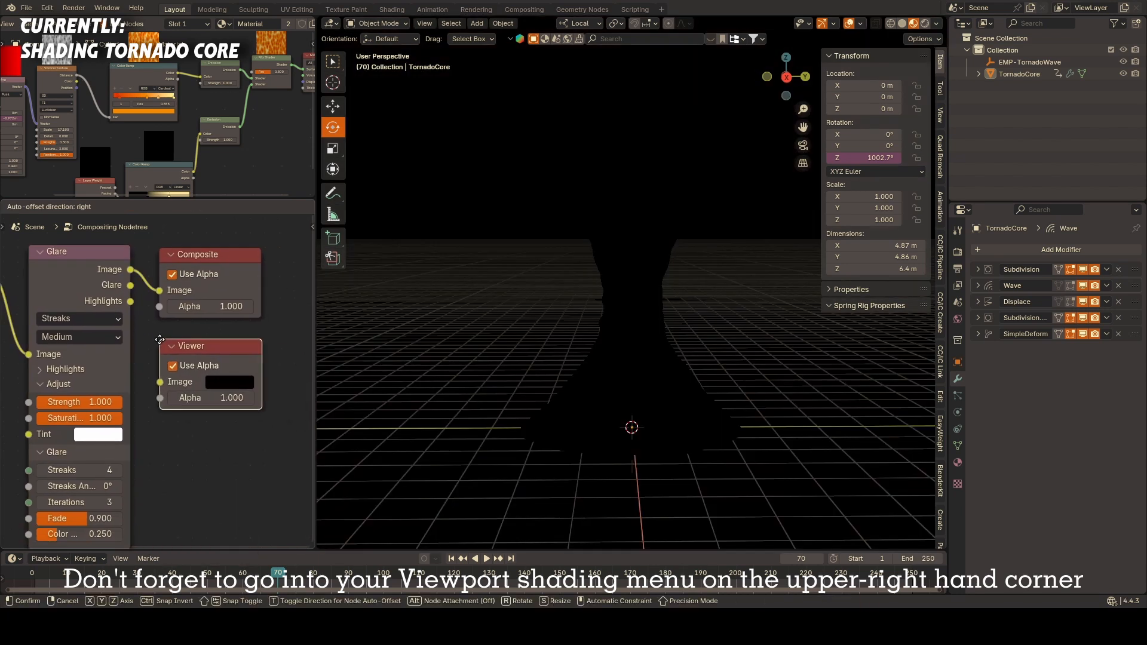
# Step: Place a Viewer node beside Composite and tune the Streaks glare's highlight threshold
pyautogui.click(930, 22)
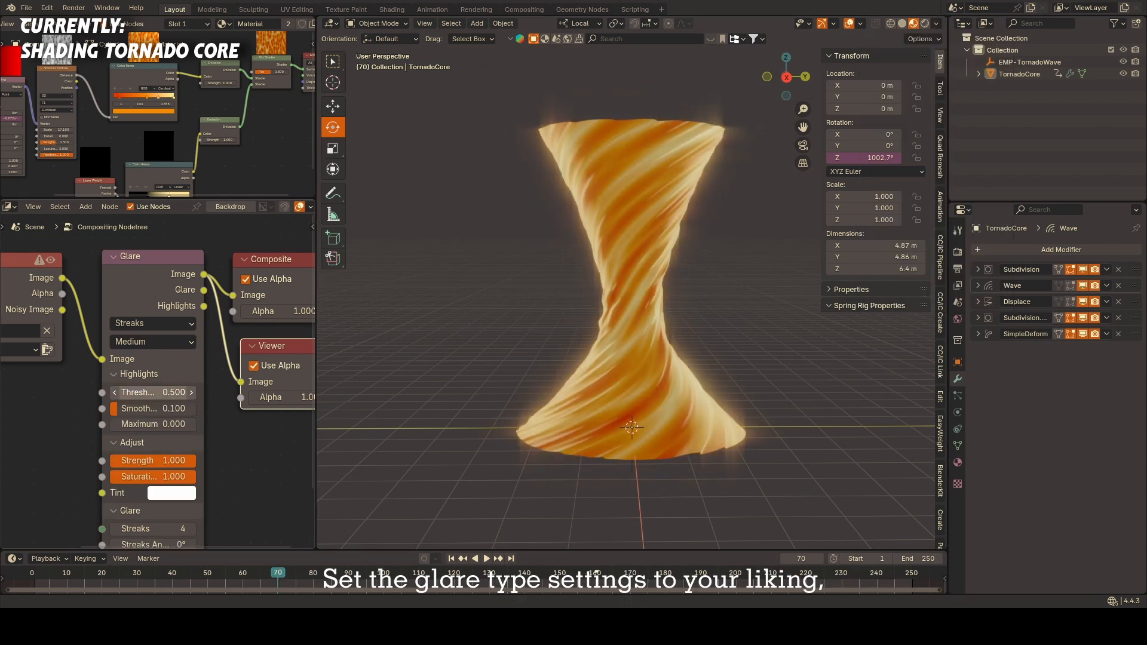
pyautogui.click(151, 323)
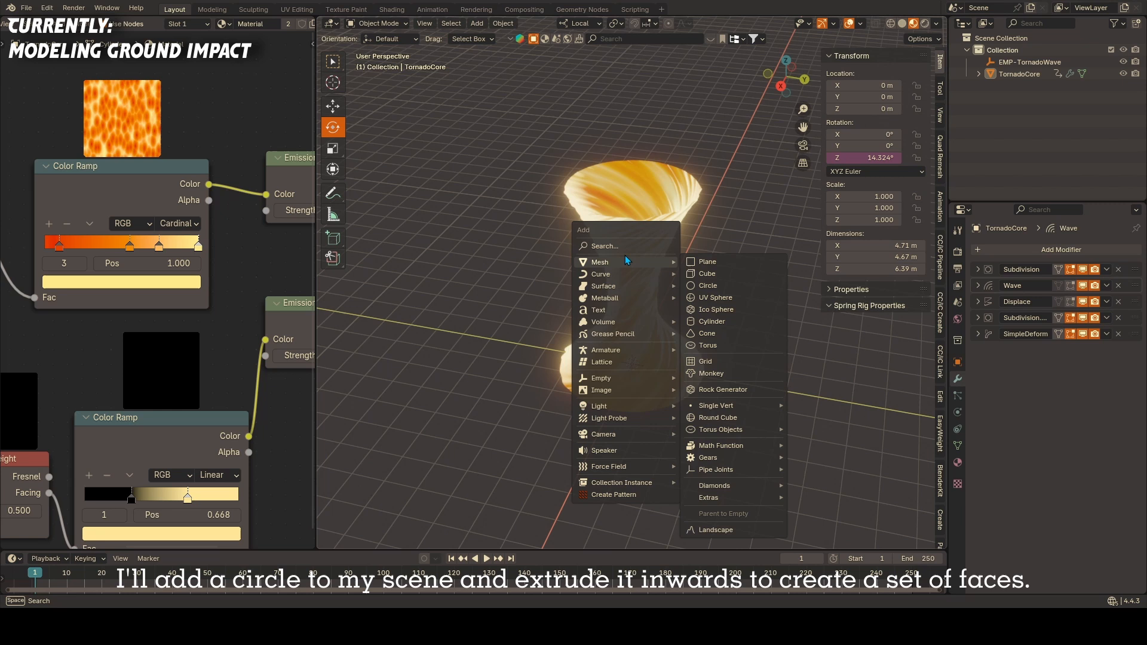
# Step: Add a circle, form a flat ring and mark both edge loops plus one cut as seams
pyautogui.click(707, 286)
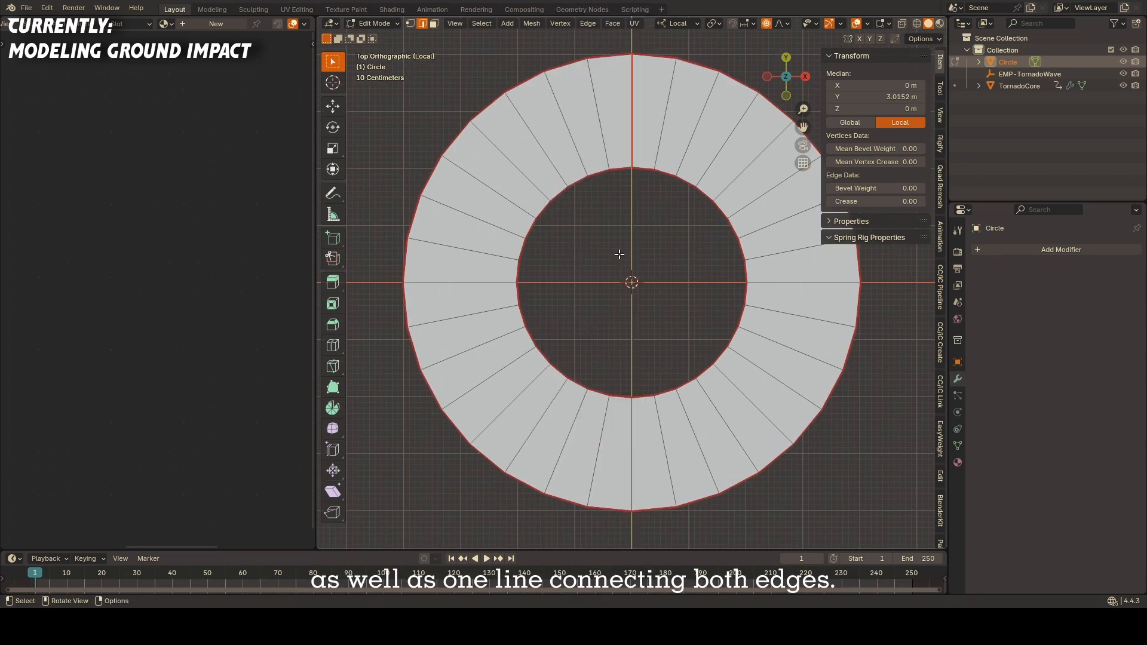
pyautogui.click(296, 9)
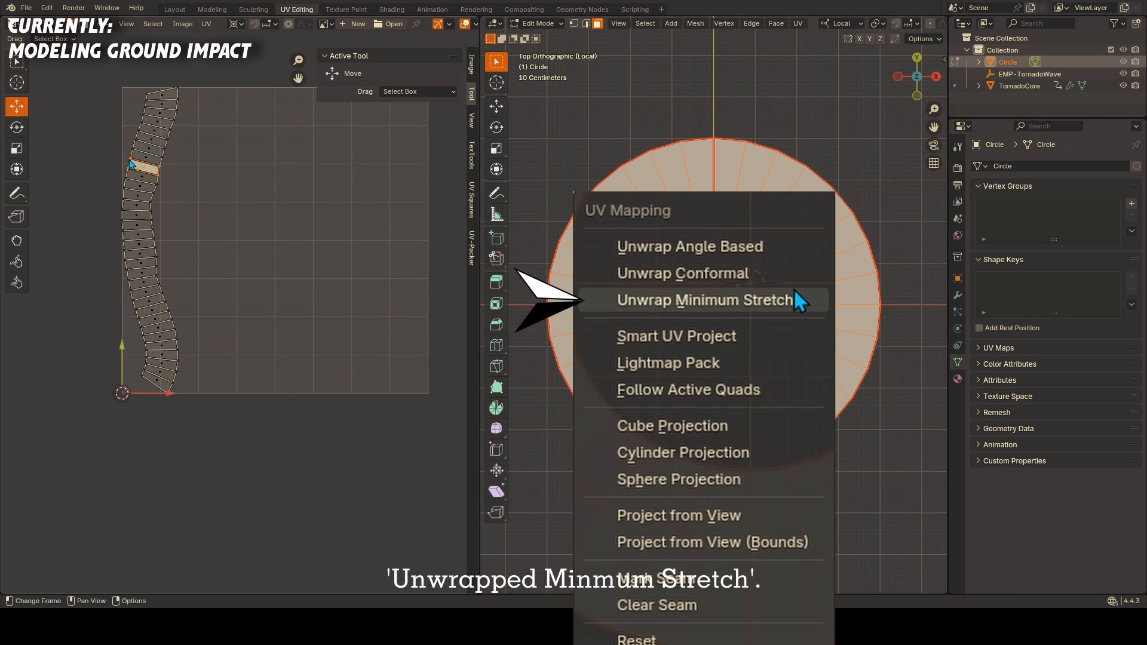
# Step: Unwrap with Minimum Stretch and align the UV strip's edges vertically
pyautogui.click(705, 301)
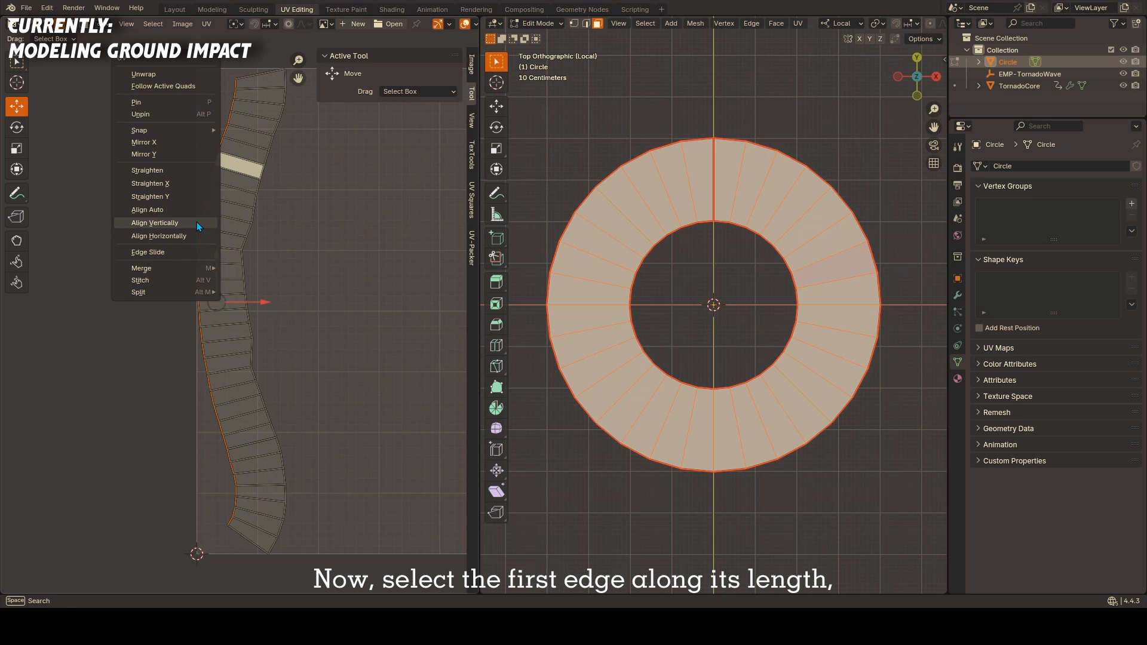
pyautogui.click(154, 222)
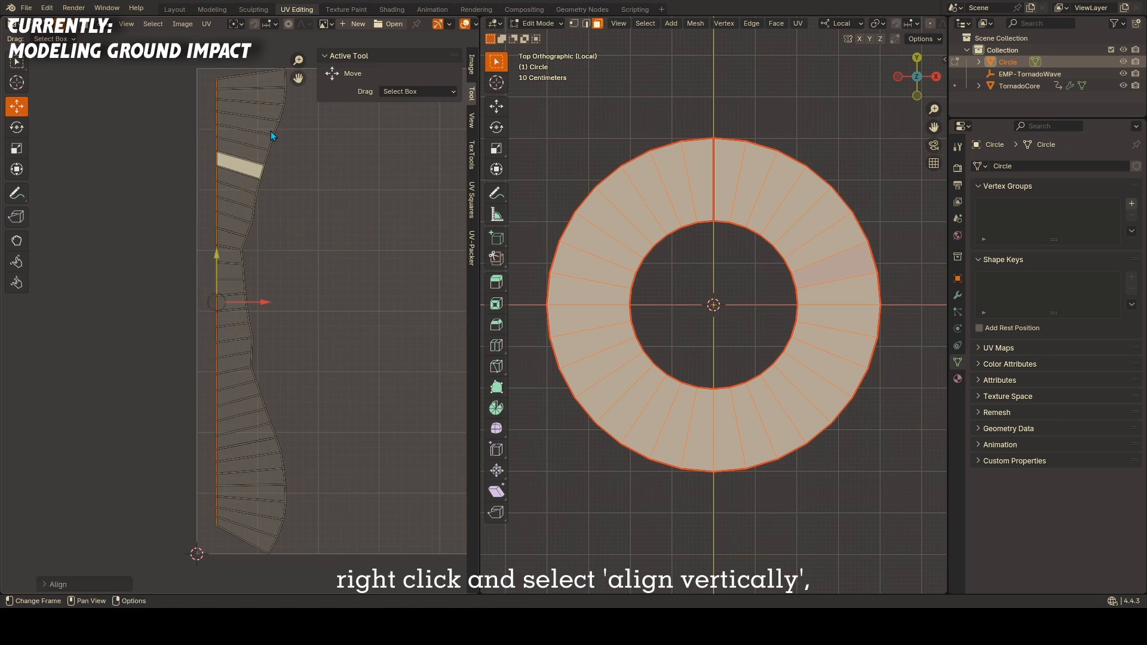
pyautogui.rightClick(272, 135)
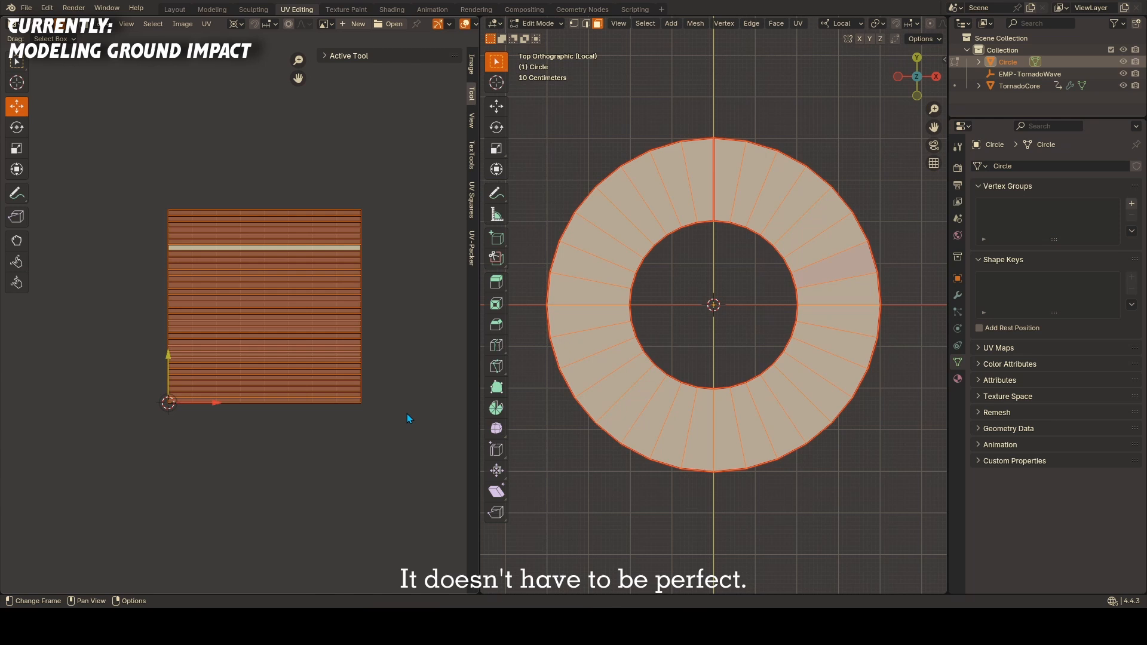
# Step: Feed UVs into the wave mapping, drive Phase with #frame and reshape the colour ramp bands
pyautogui.click(174, 8)
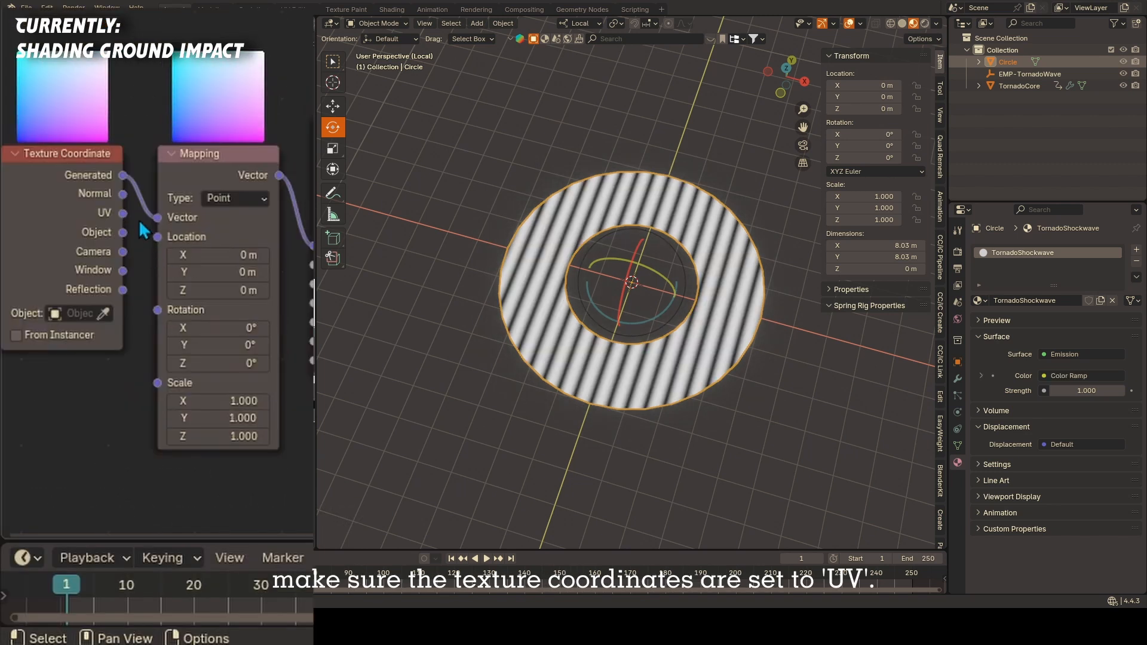
pyautogui.moveTo(114, 213); pyautogui.dragTo(156, 217)
pyautogui.write('#')
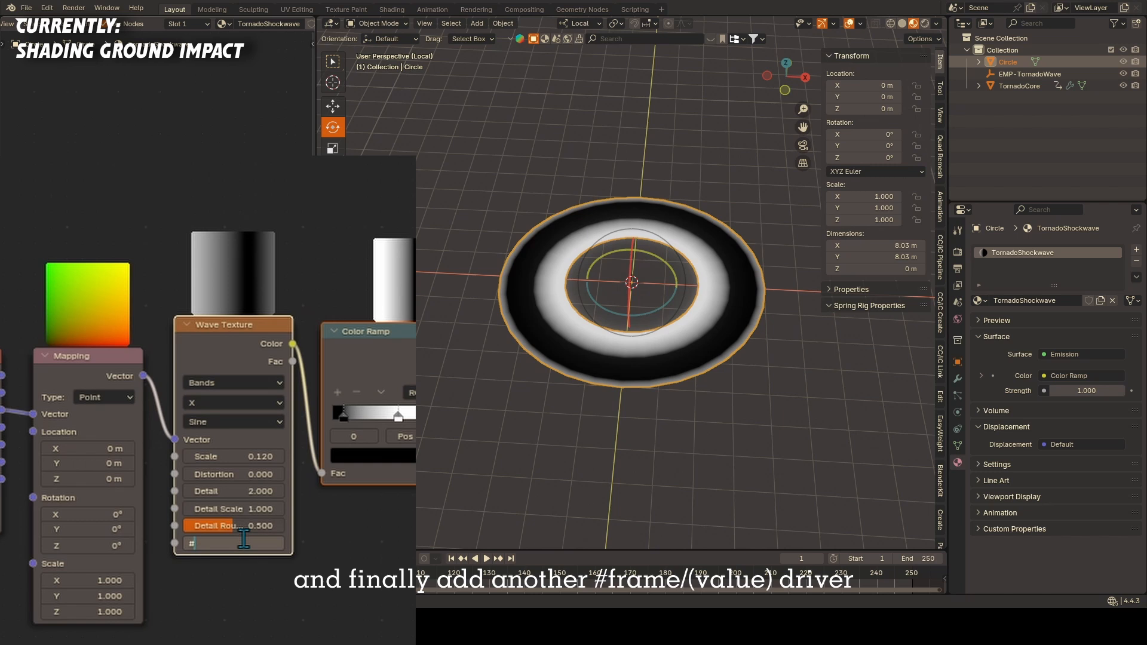
pyautogui.write('frame/')
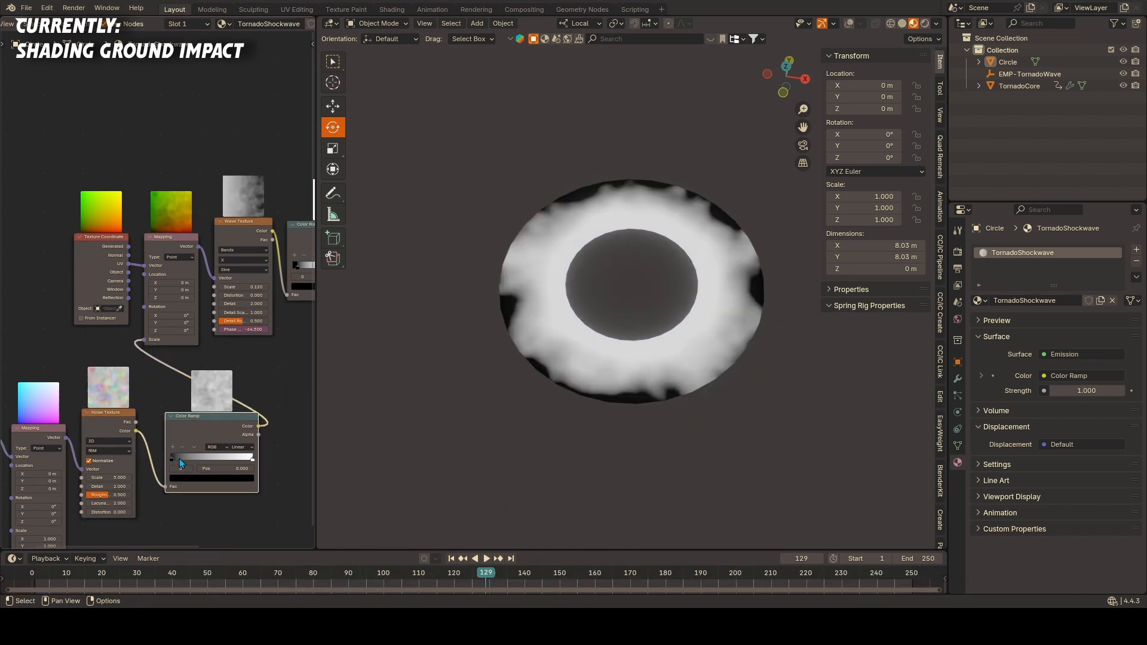
pyautogui.moveTo(180, 456); pyautogui.dragTo(196, 457)
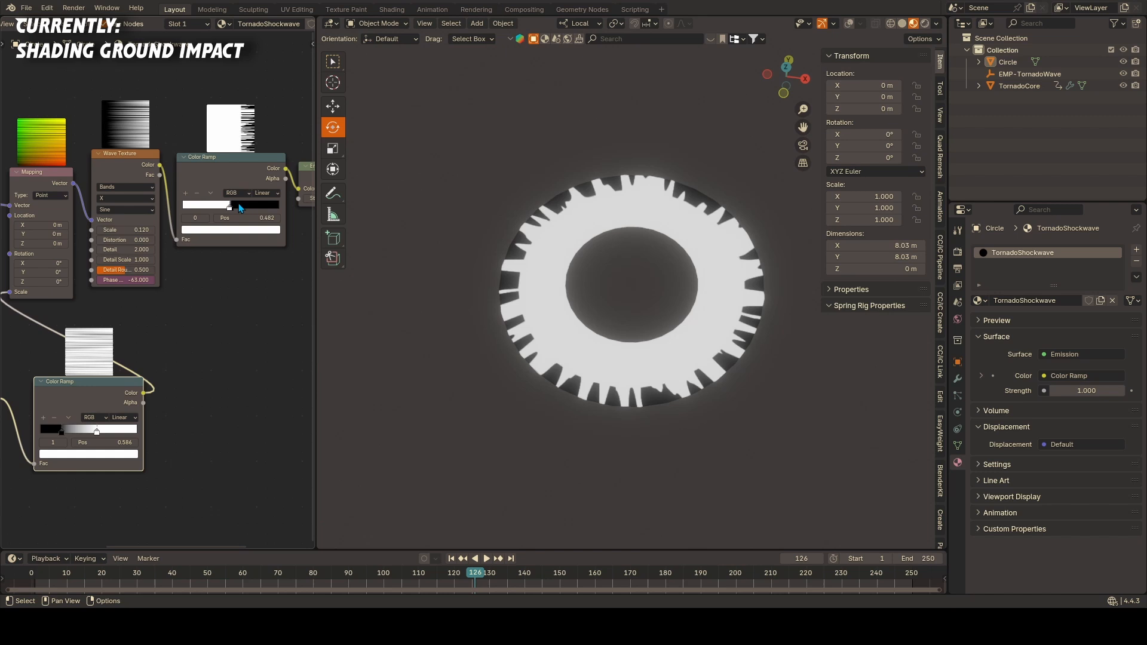
# Step: Search the node menu for a Mix Shader to add
pyautogui.click(486, 559)
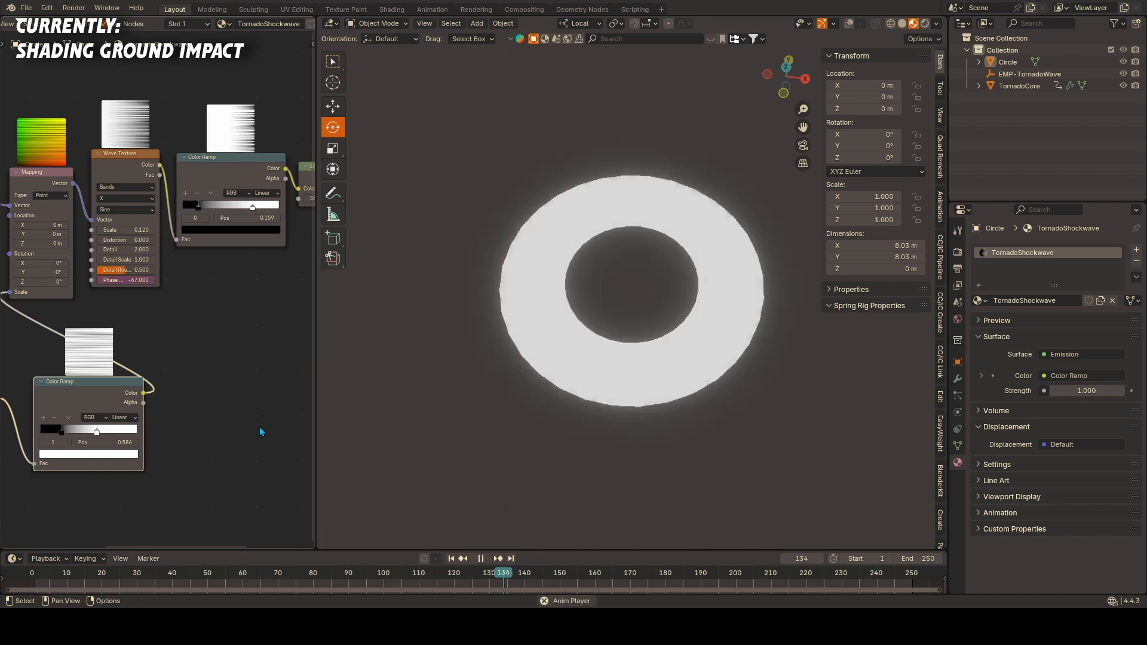
pyautogui.write('mix shader')
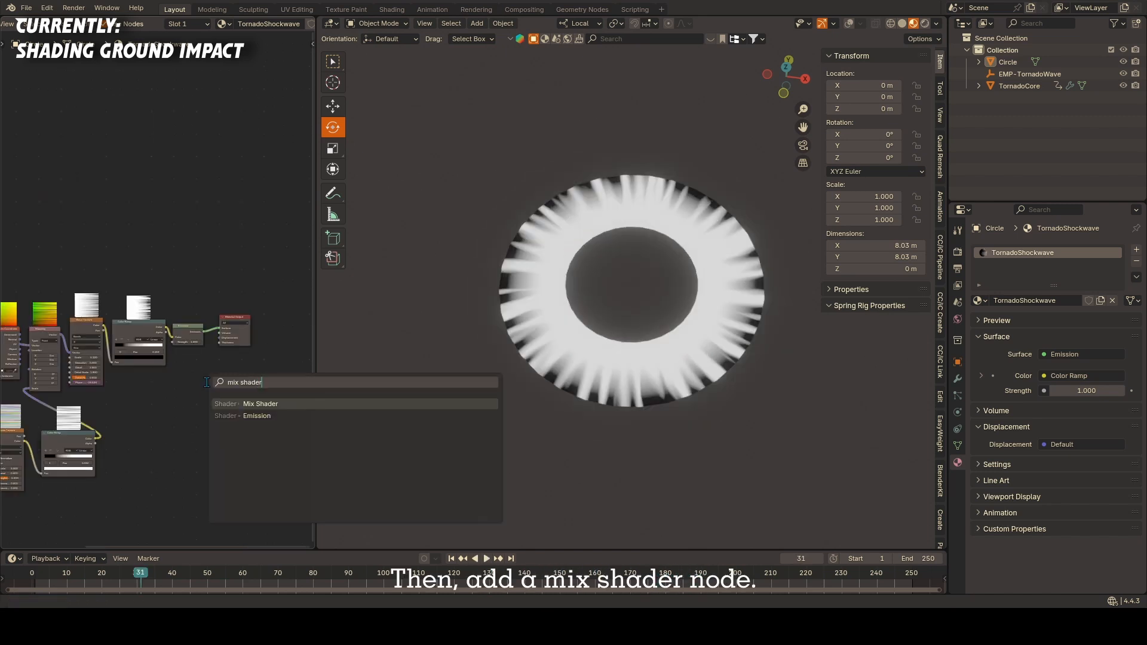
# Step: Add a Mix Shader with a Transparent BSDF feeding its top socket
pyautogui.click(261, 404)
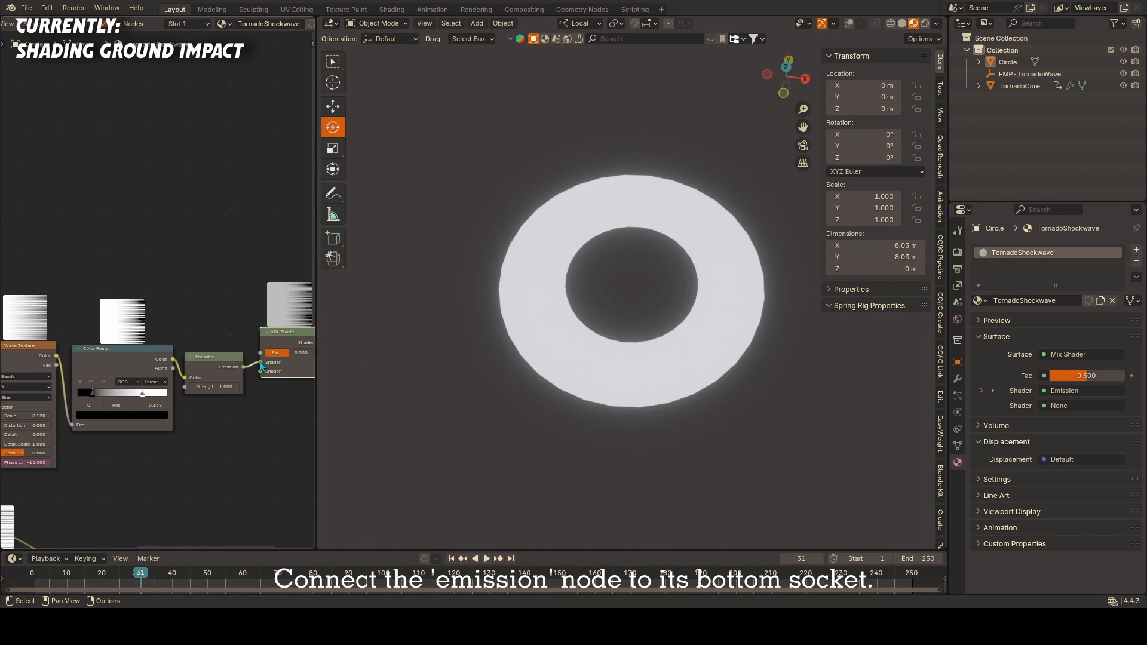
pyautogui.write('trans')
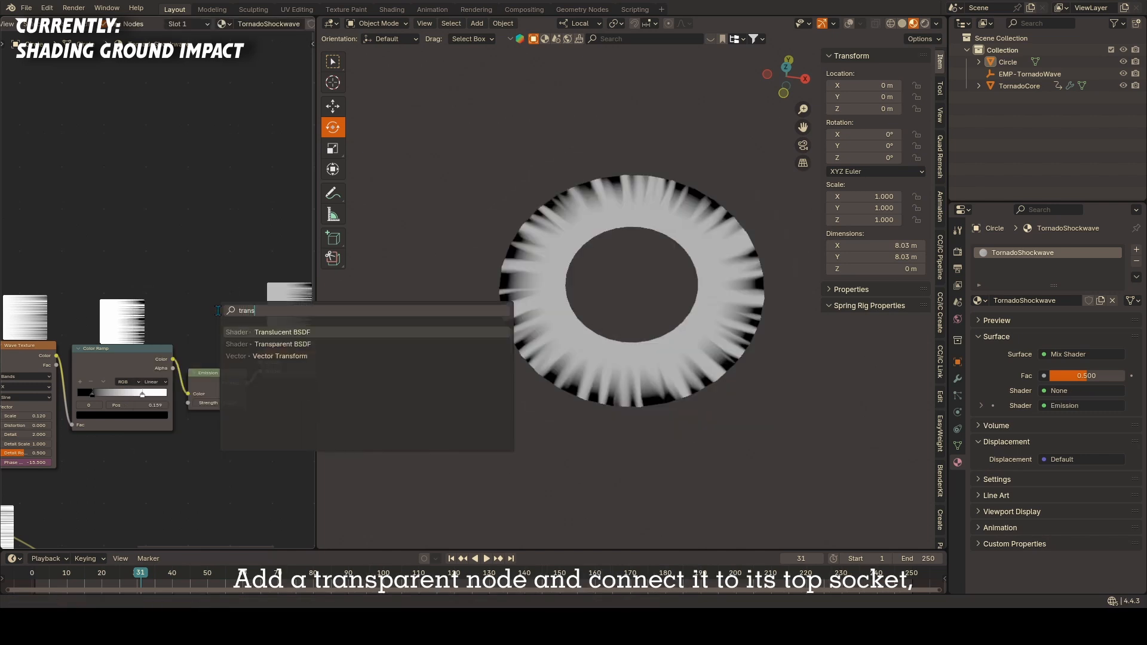
pyautogui.click(282, 344)
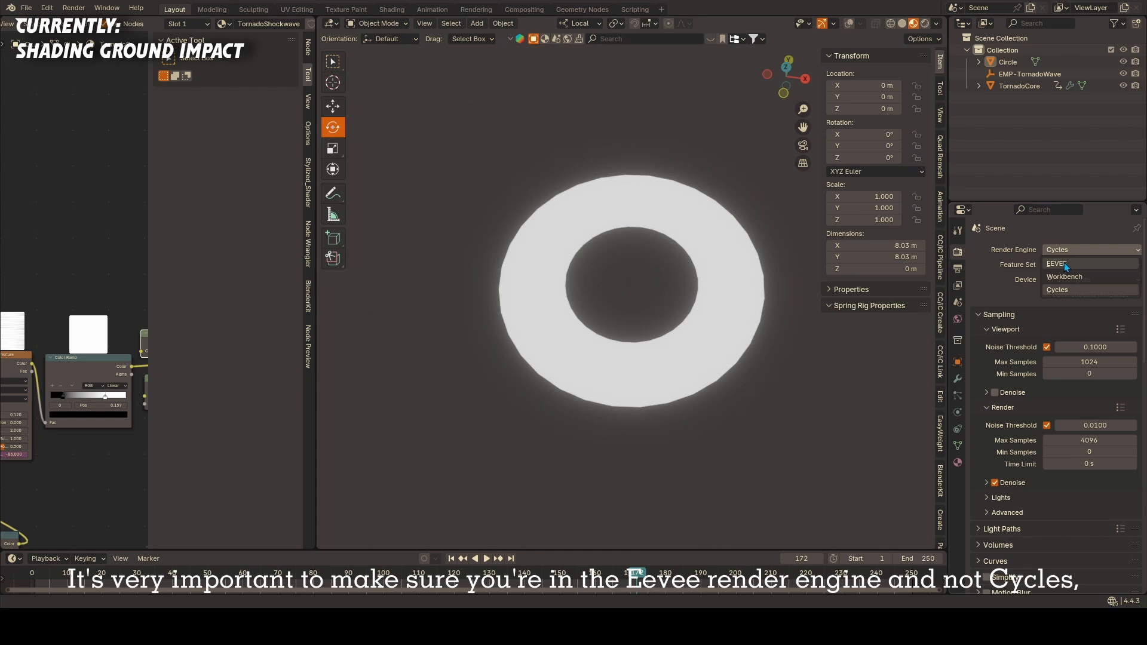
# Step: Set the render engine to EEVEE so the shockwave glows in the viewport
pyautogui.click(1056, 262)
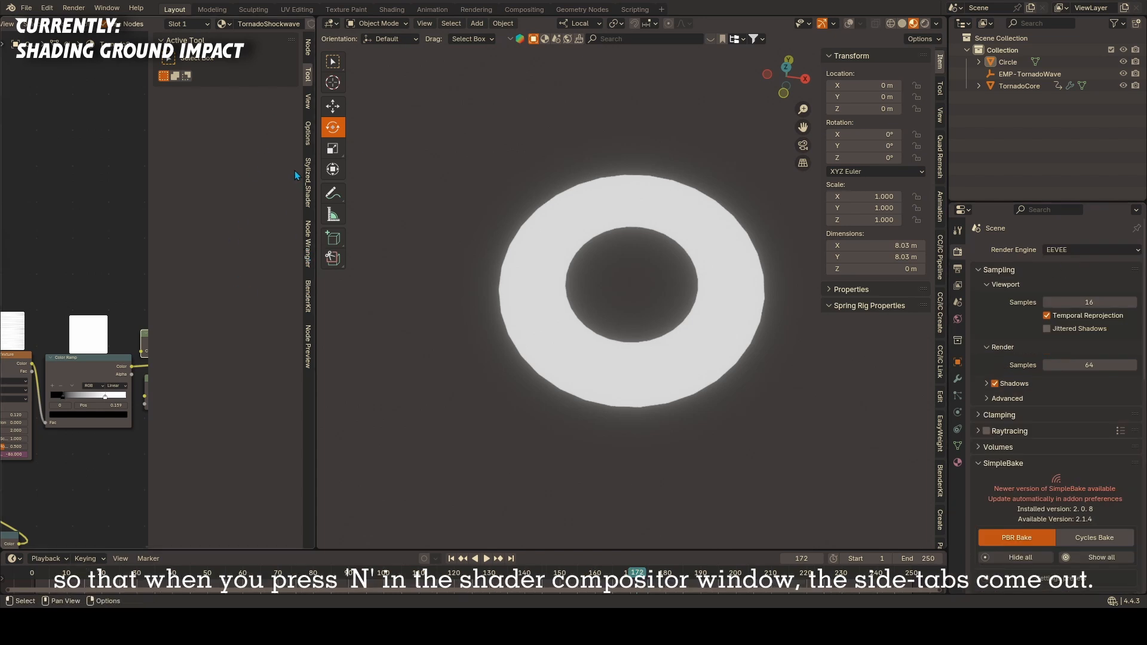
pyautogui.click(253, 176)
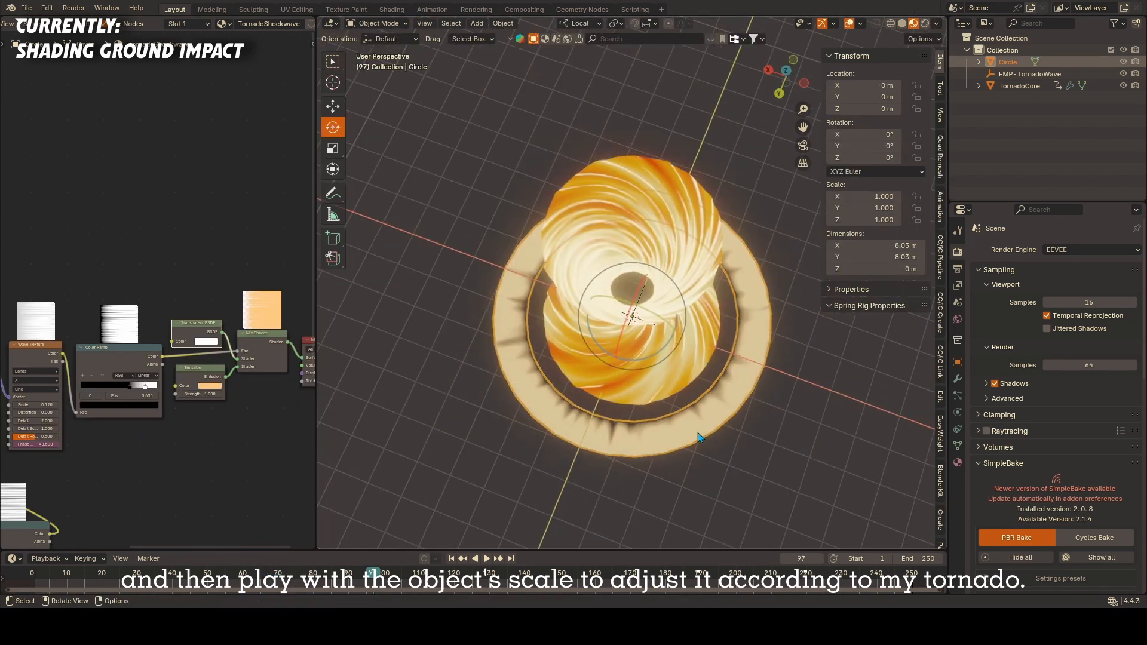
# Step: Scale the shockwave ring to the tornado base and add a Gradient Texture node to its material
pyautogui.click(480, 559)
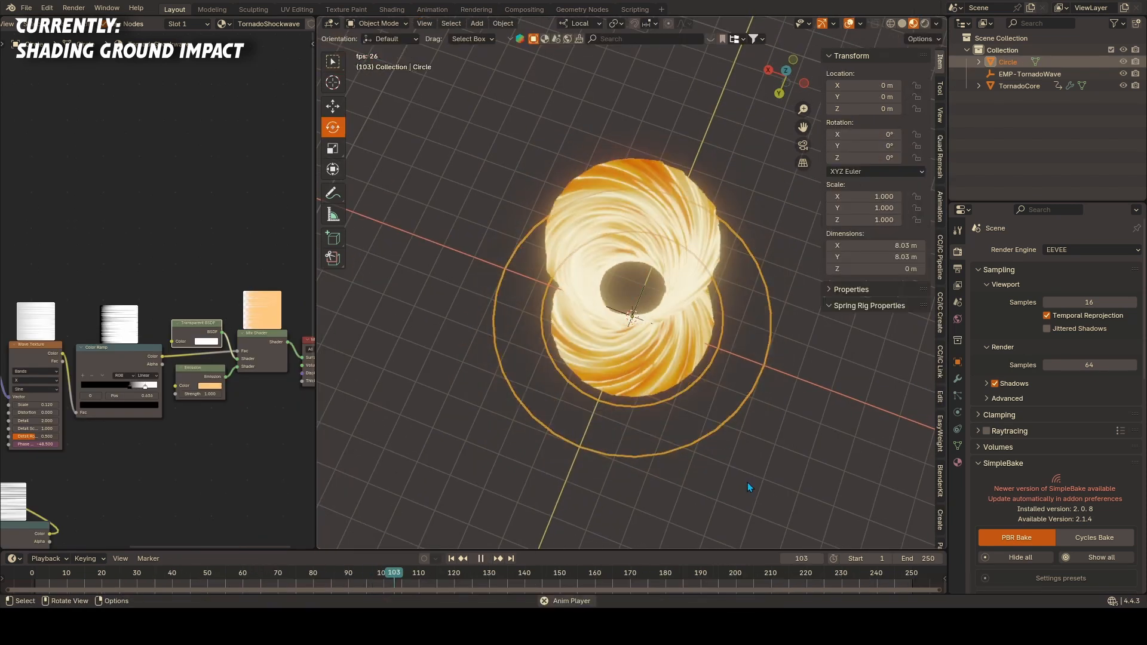
pyautogui.press('Tab')
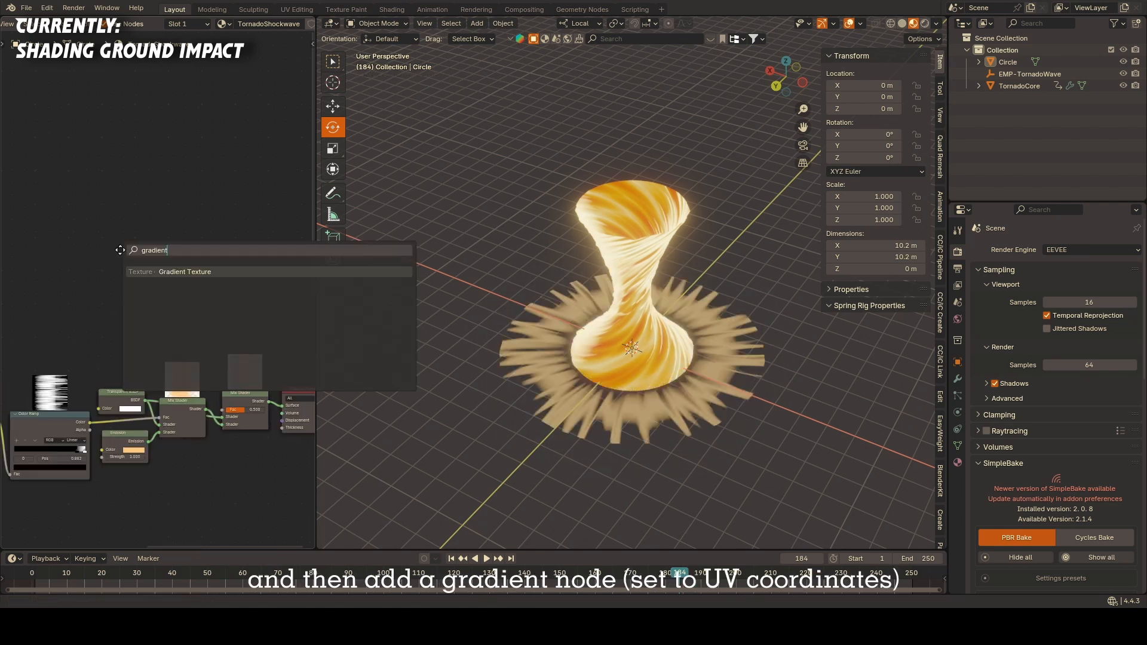
pyautogui.click(184, 271)
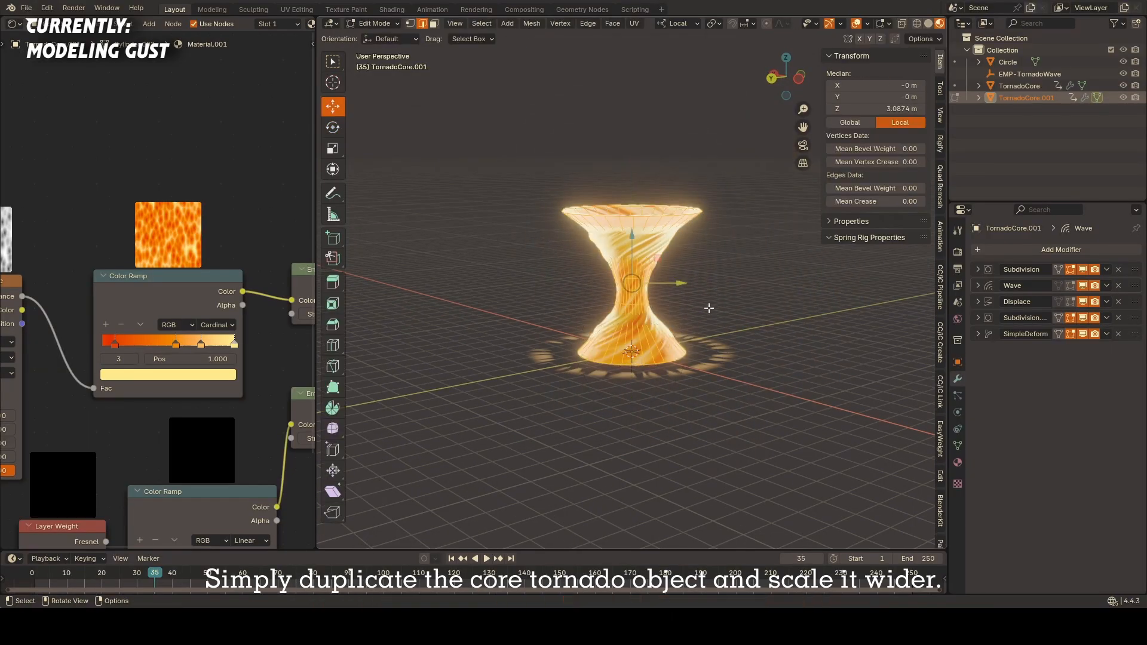
# Step: Scale the duplicated TornadoCore.001 wider to serve as the gust layer
pyautogui.press('s')
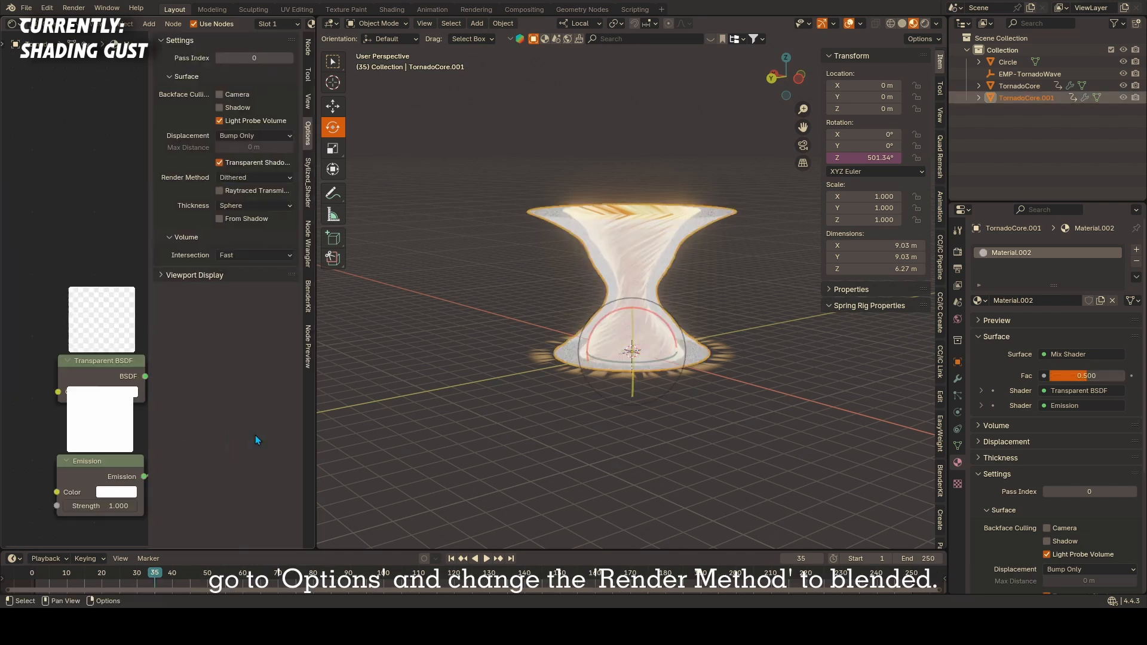
# Step: Set the gust material to Blended render method, raise the Voronoi scale and widen the streaks on the Color Ramp
pyautogui.click(253, 176)
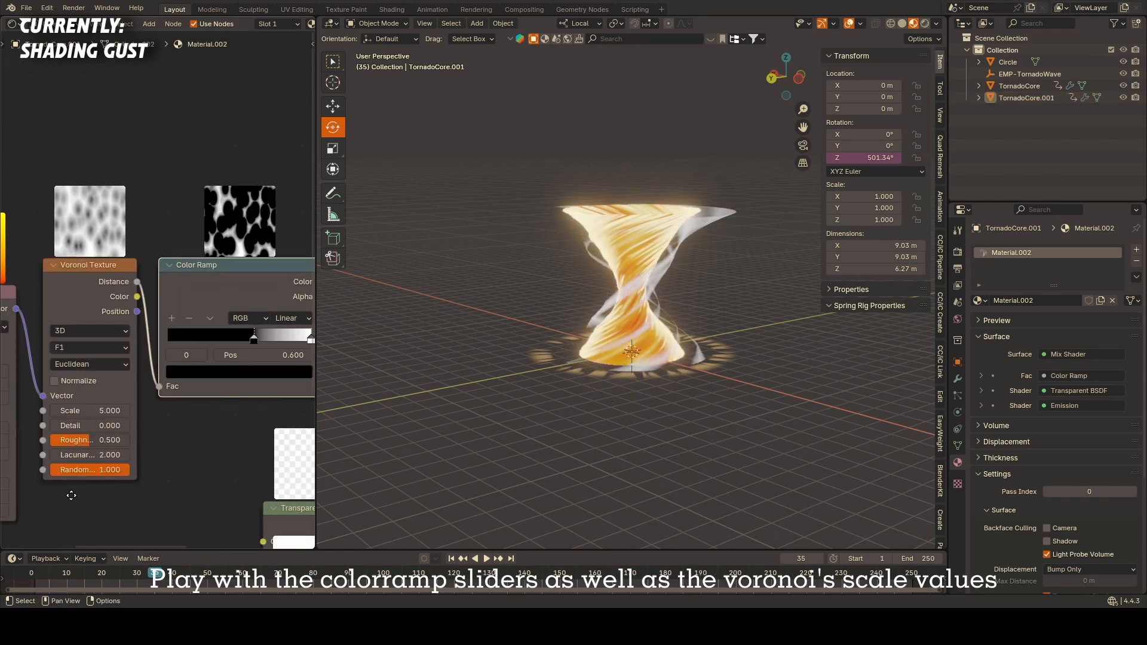
pyautogui.moveTo(253, 334); pyautogui.dragTo(285, 334)
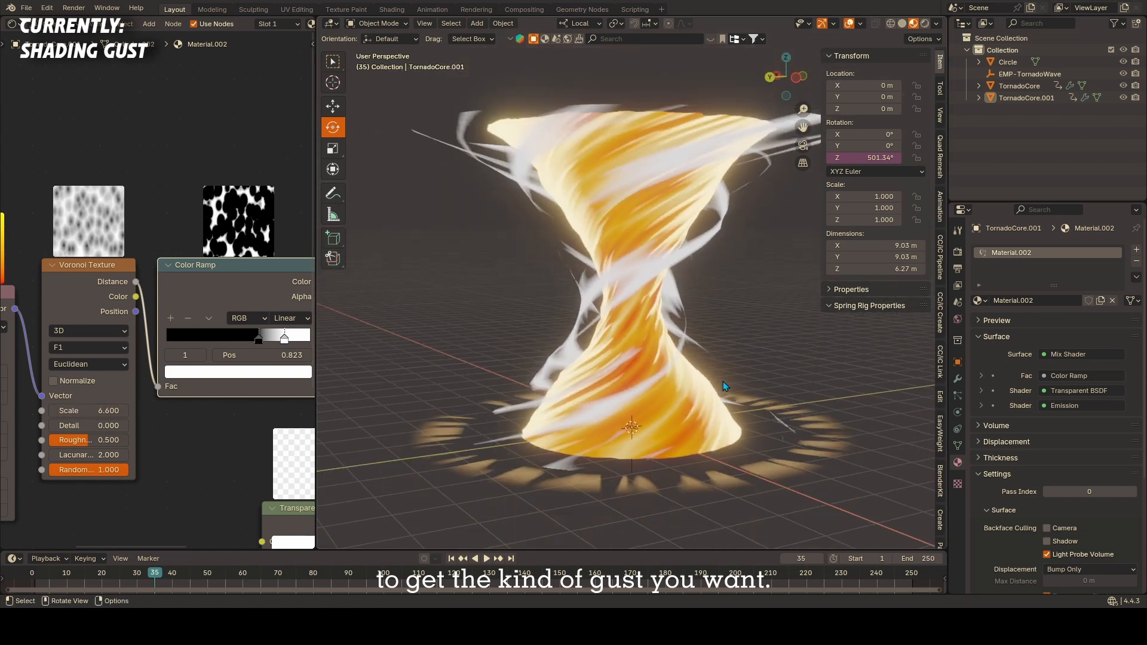
pyautogui.moveTo(285, 336); pyautogui.dragTo(265, 335)
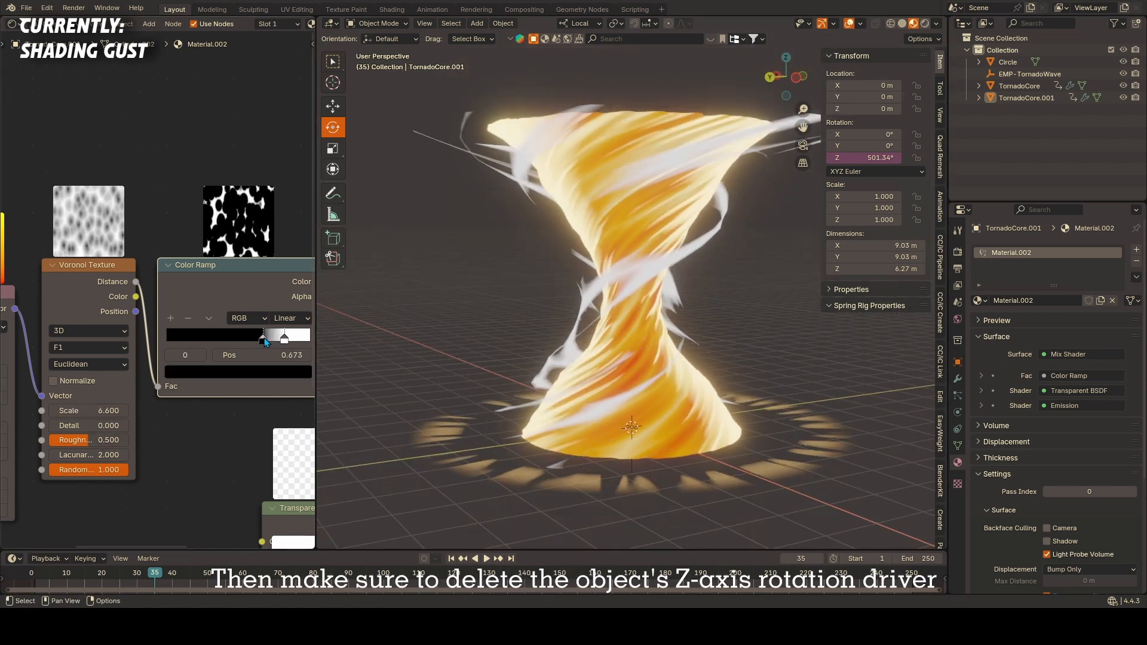
# Step: Replace the gust's Z rotation driver with a frame/-24 driver on the Mapping Y so the pattern scrolls
pyautogui.rightClick(862, 158)
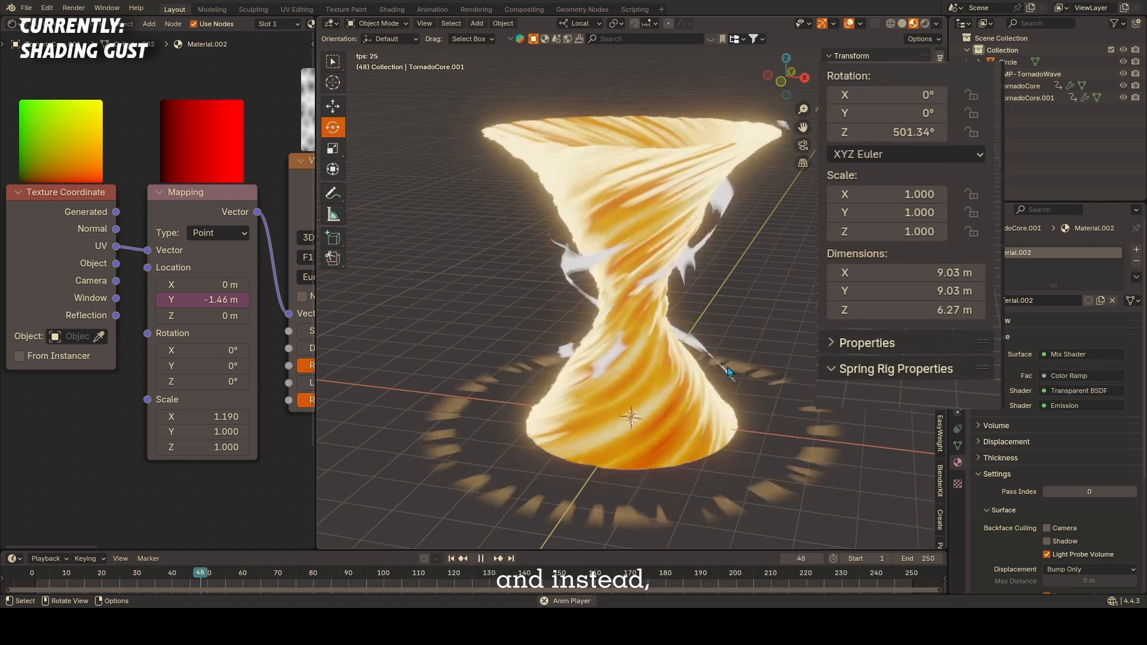
pyautogui.write('frame/-24')
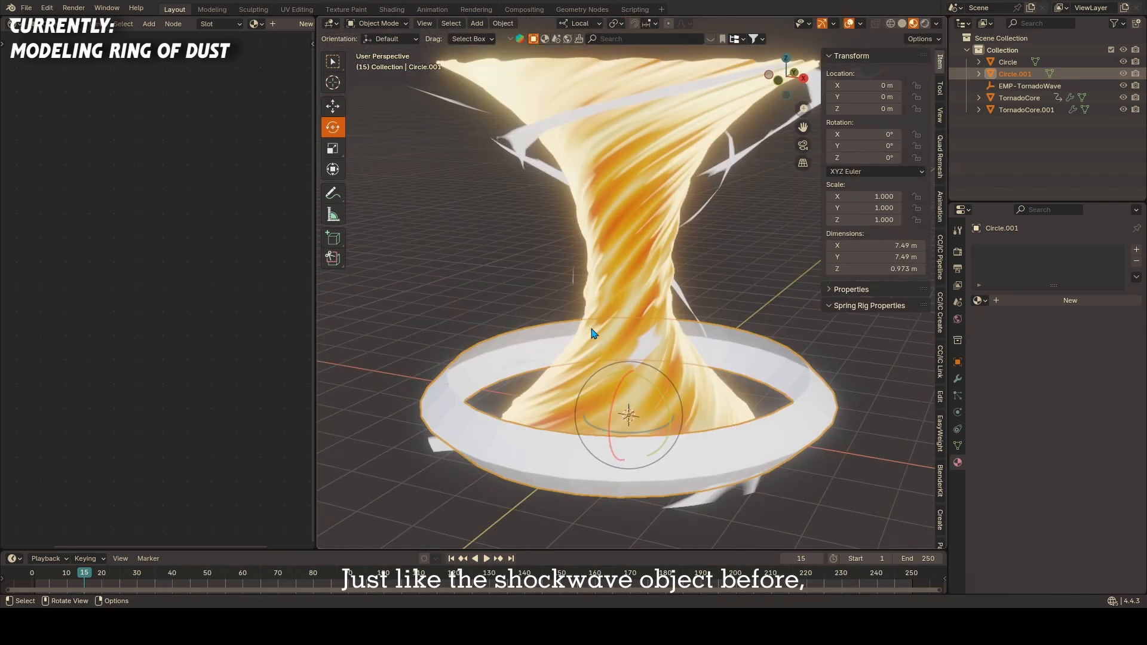
# Step: Unwrap the dust ring in UV Editing from the top view and align its UV lines straight
pyautogui.click(296, 9)
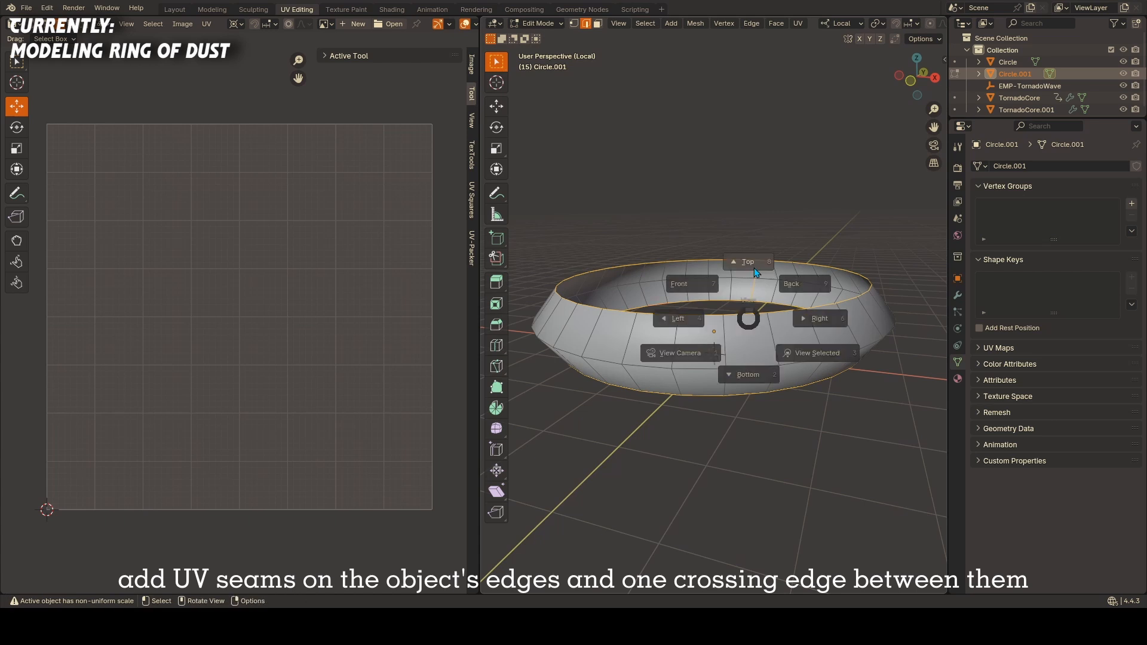
pyautogui.click(746, 261)
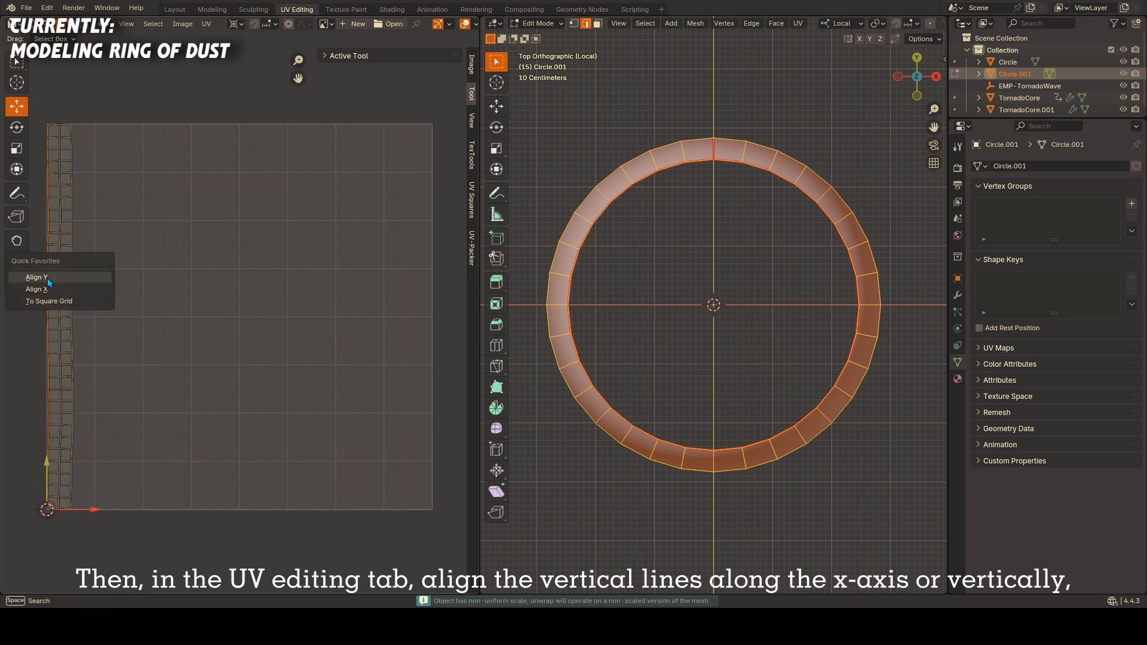
pyautogui.click(37, 289)
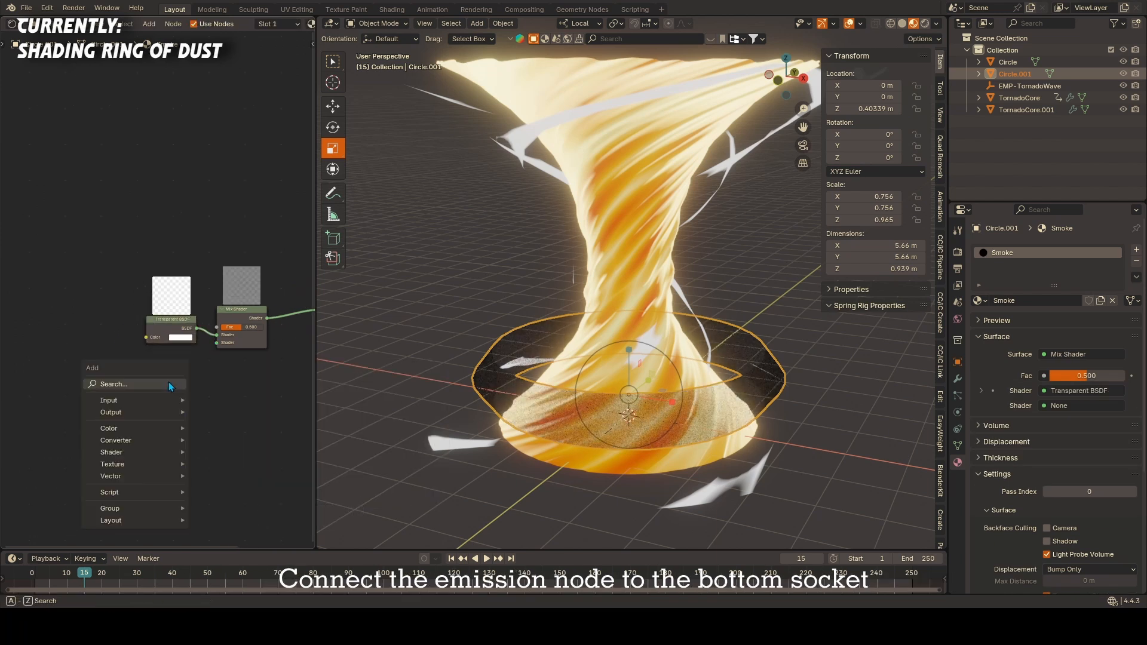
pyautogui.moveTo(170, 385)
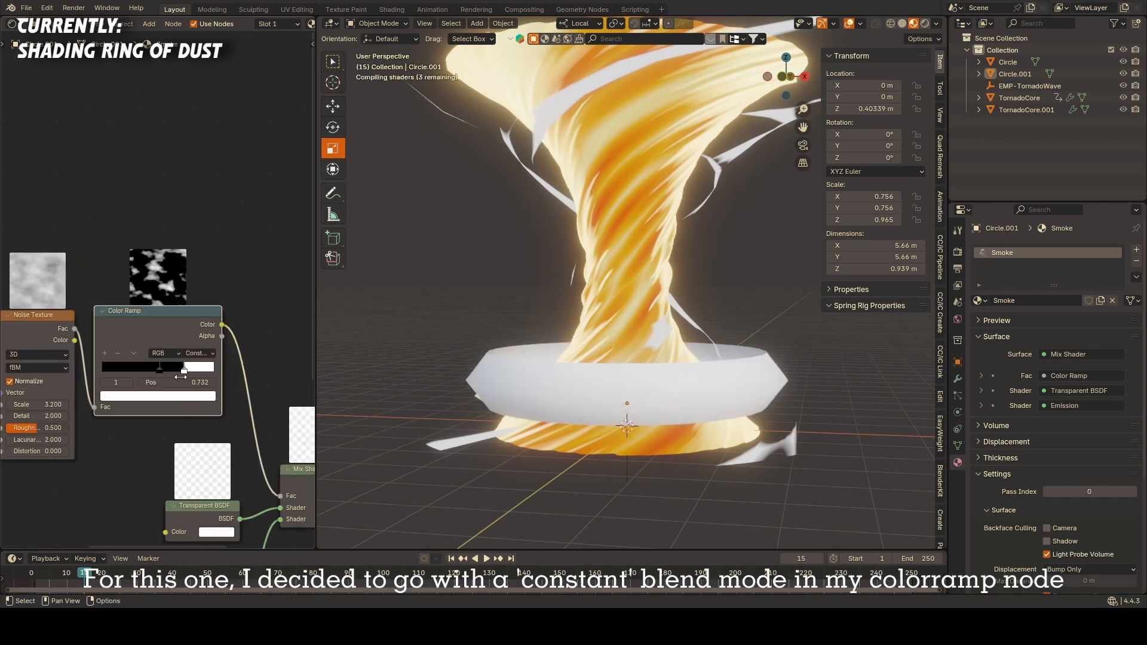
# Step: Adjust the Smoke material's Constant Color Ramp to shape the noise patches
pyautogui.moveTo(184, 366); pyautogui.dragTo(135, 366)
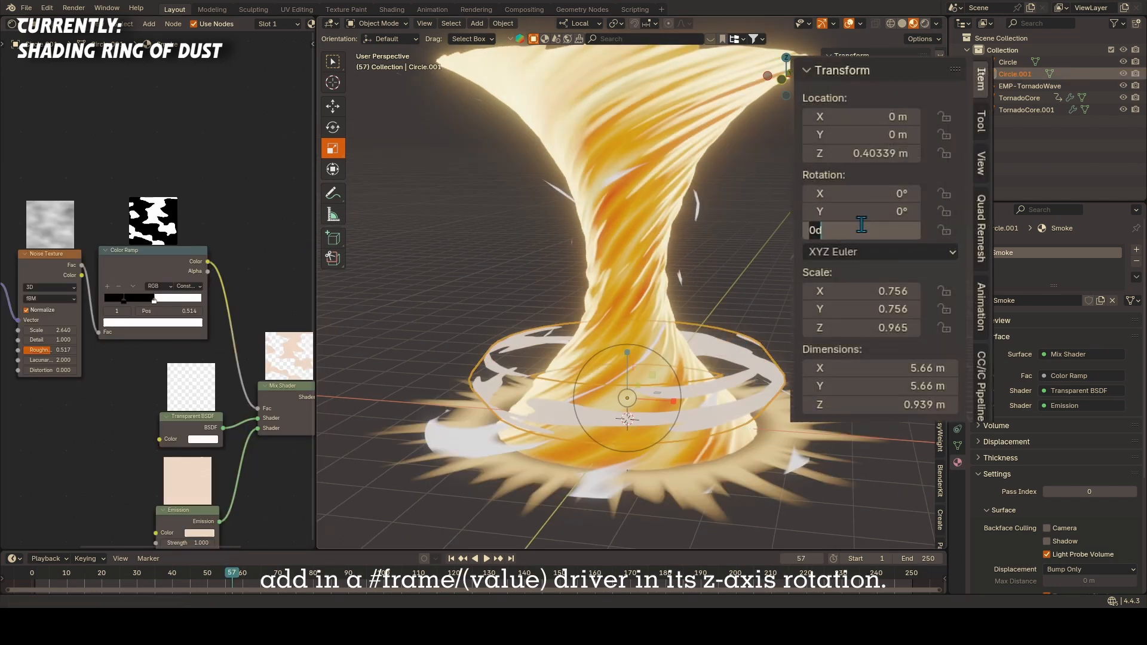
# Step: Drive the dust ring's Rotation Z with #frame and play the animation to check the spin
pyautogui.write('#frame')
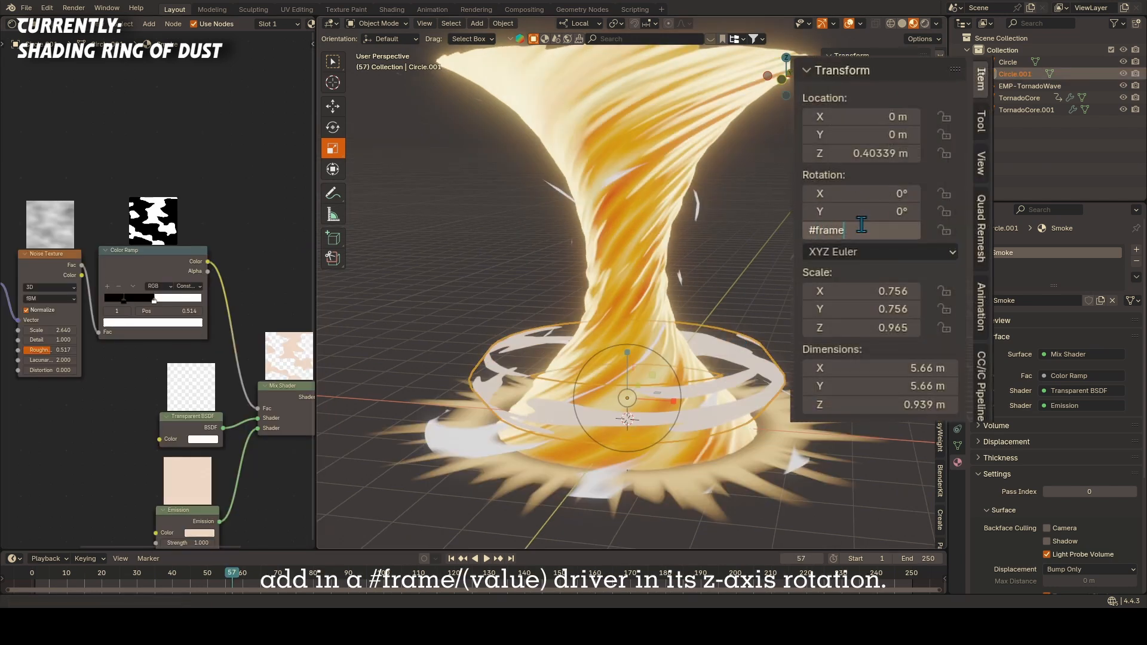
pyautogui.press('Return')
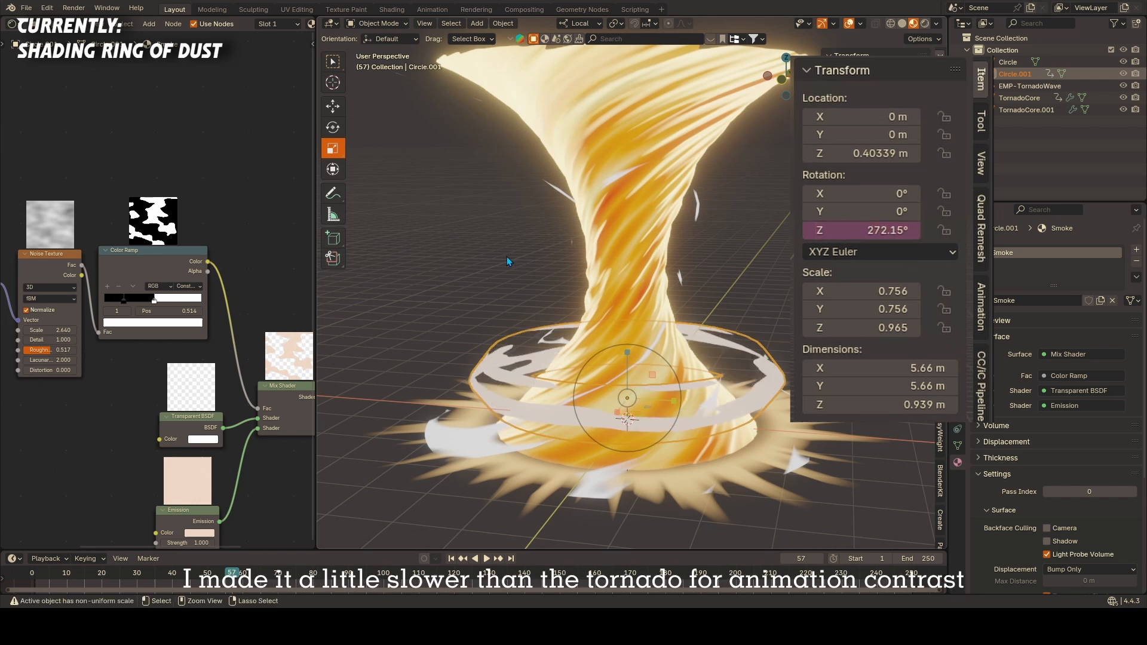
pyautogui.click(486, 559)
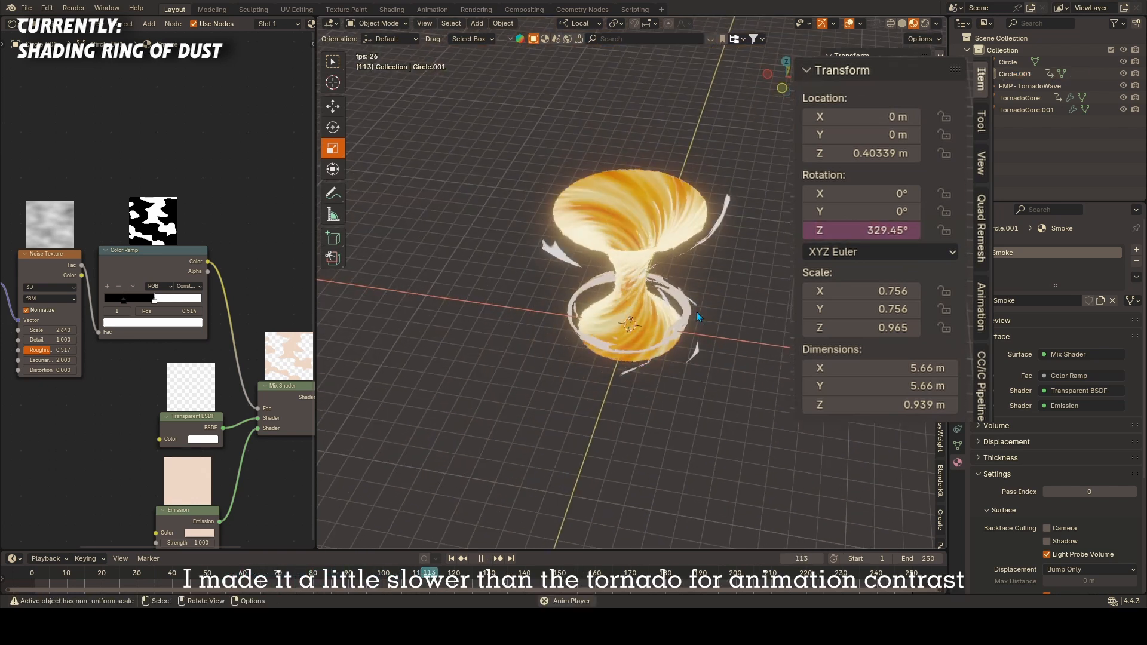
pyautogui.click(1061, 250)
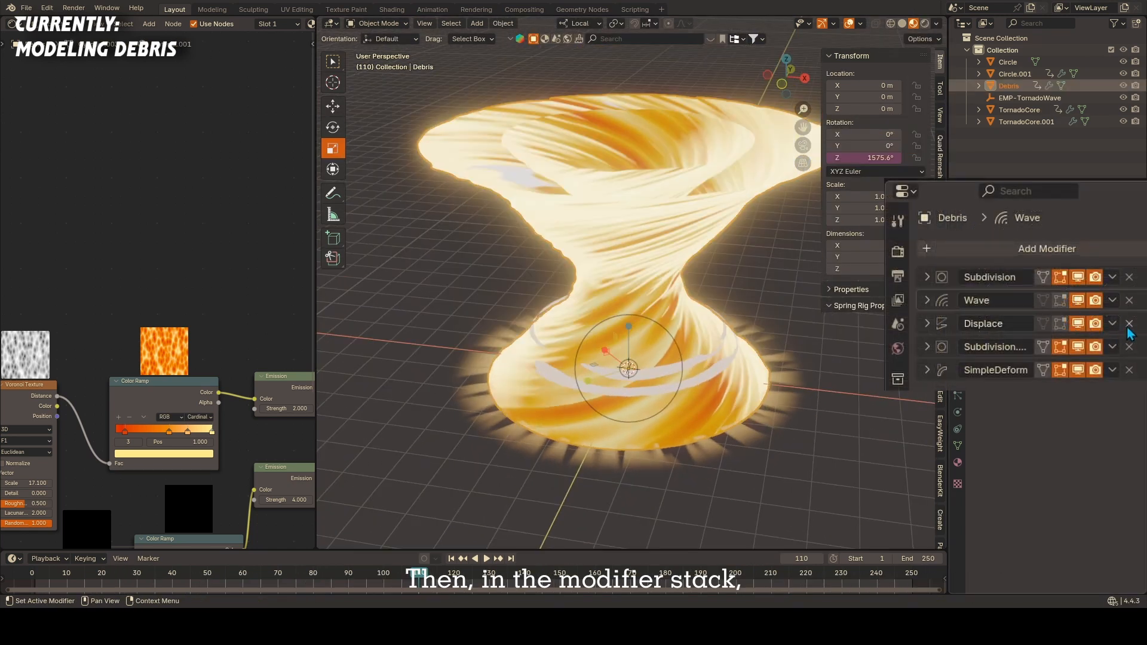
# Step: Delete the Displace and SimpleDeform modifiers from the Debris object
pyautogui.click(1127, 323)
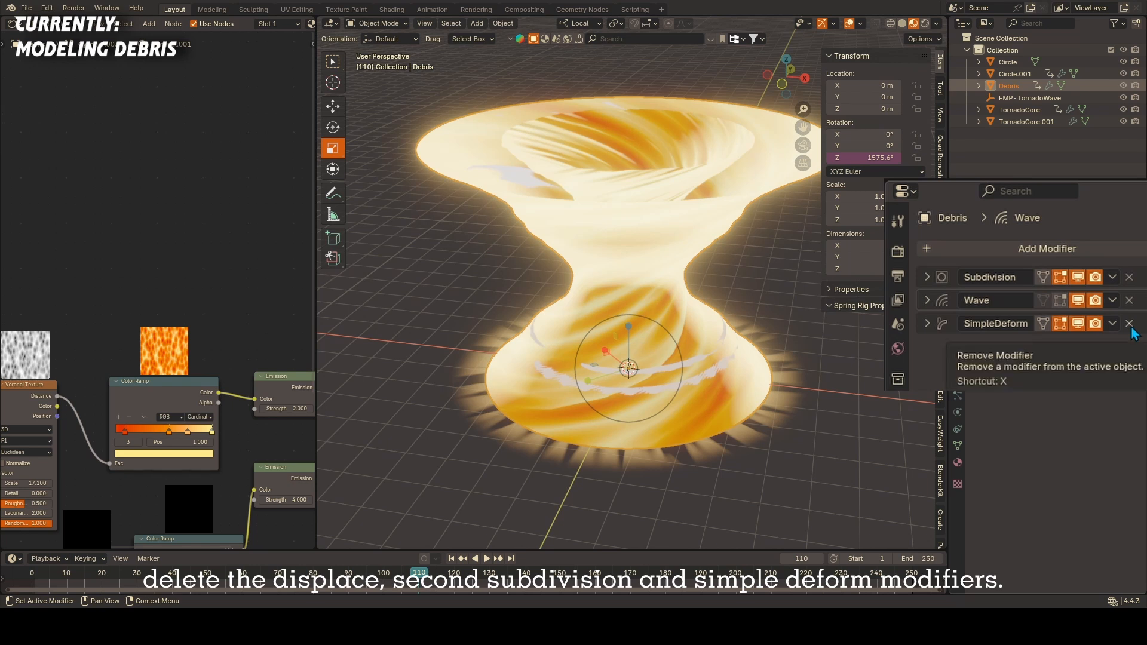
pyautogui.click(1128, 323)
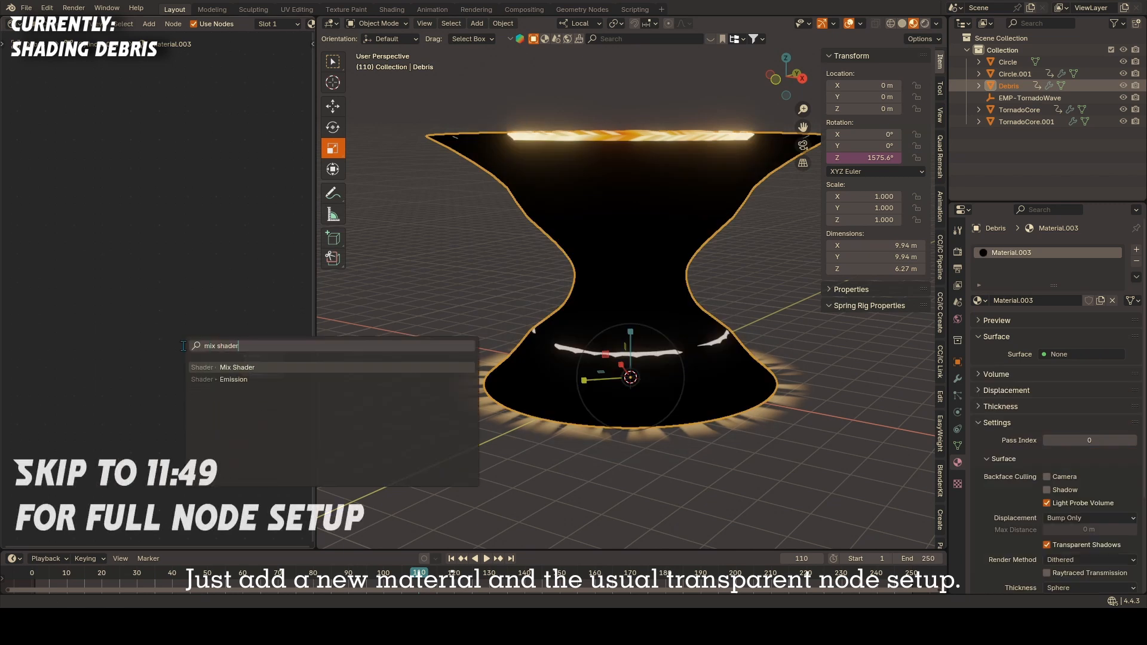
# Step: Build the Debris Mix Shader material and tint its Voronoi-masked emission orange
pyautogui.click(236, 366)
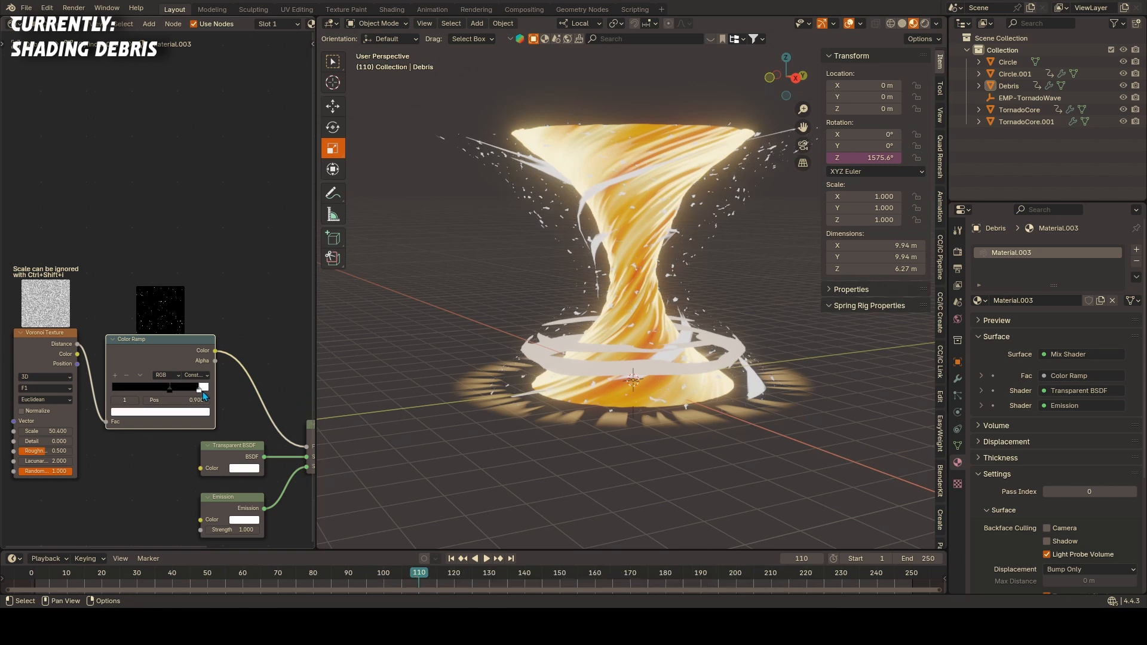
pyautogui.click(202, 389)
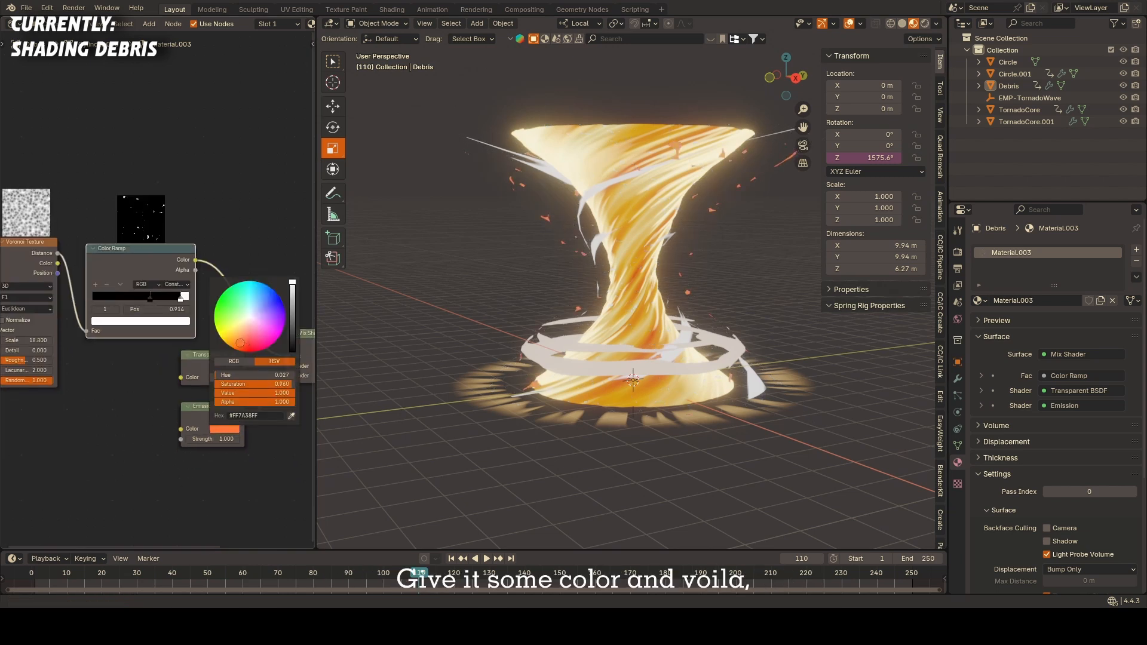